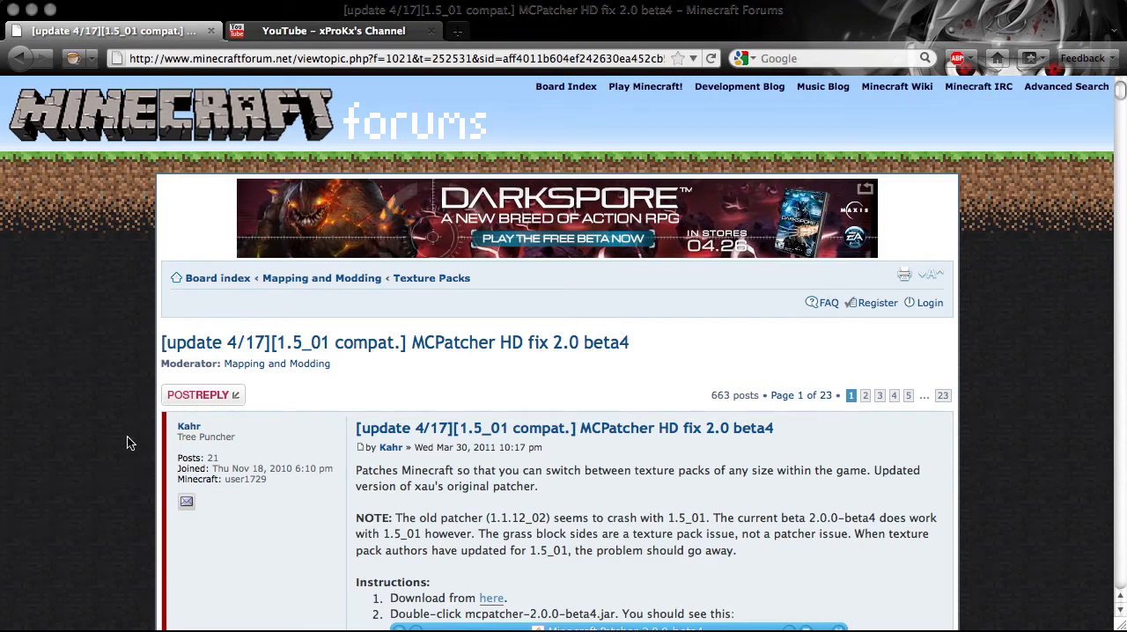
{"action": "mouse_move", "coordinate": [80, 409]}
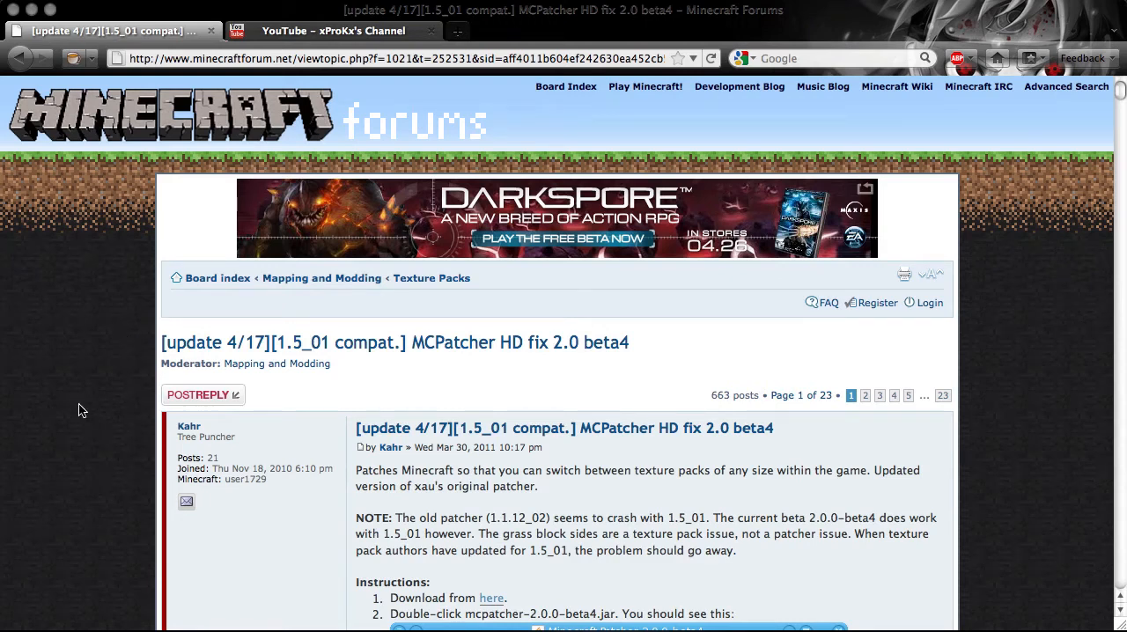
{"action": "mouse_move", "coordinate": [104, 337]}
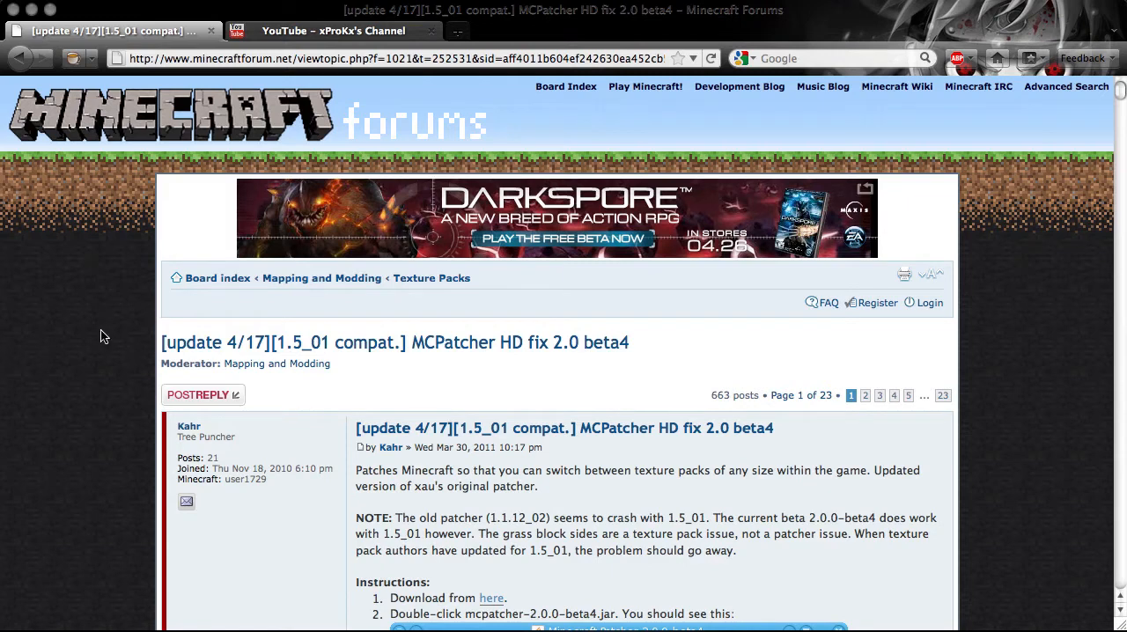
{"action": "mouse_move", "coordinate": [113, 345]}
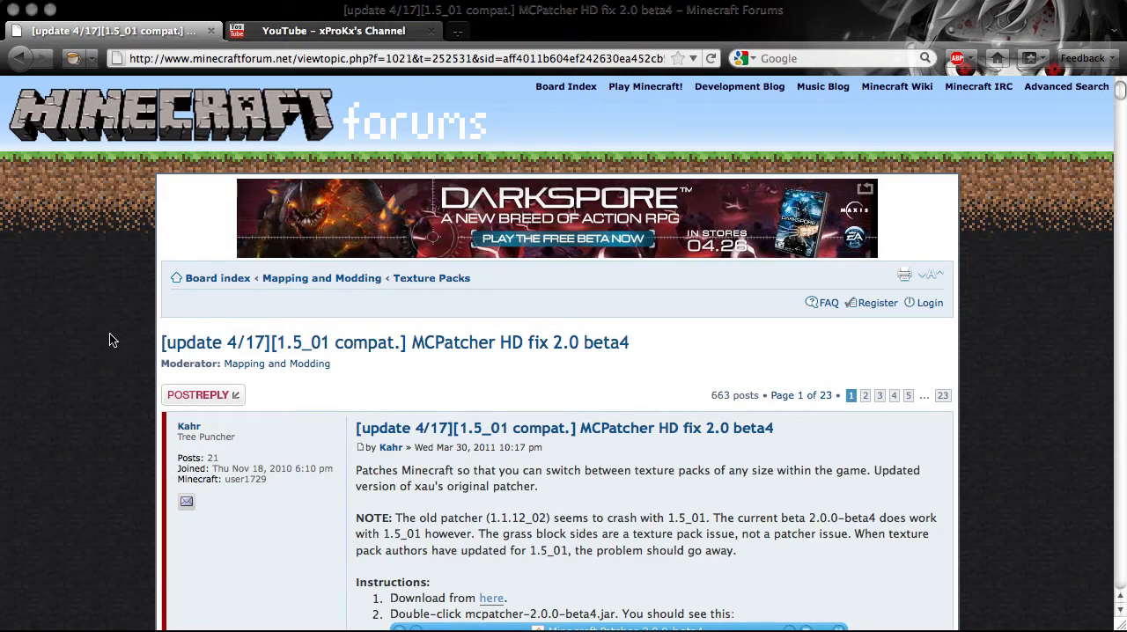
{"action": "mouse_move", "coordinate": [205, 370]}
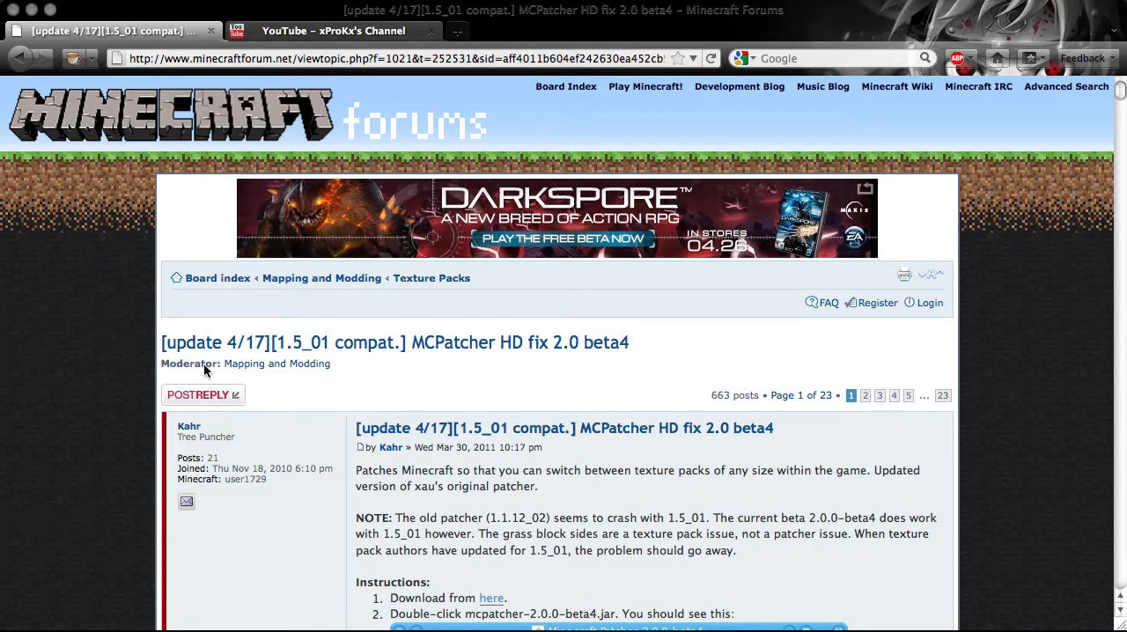
{"action": "mouse_move", "coordinate": [145, 350]}
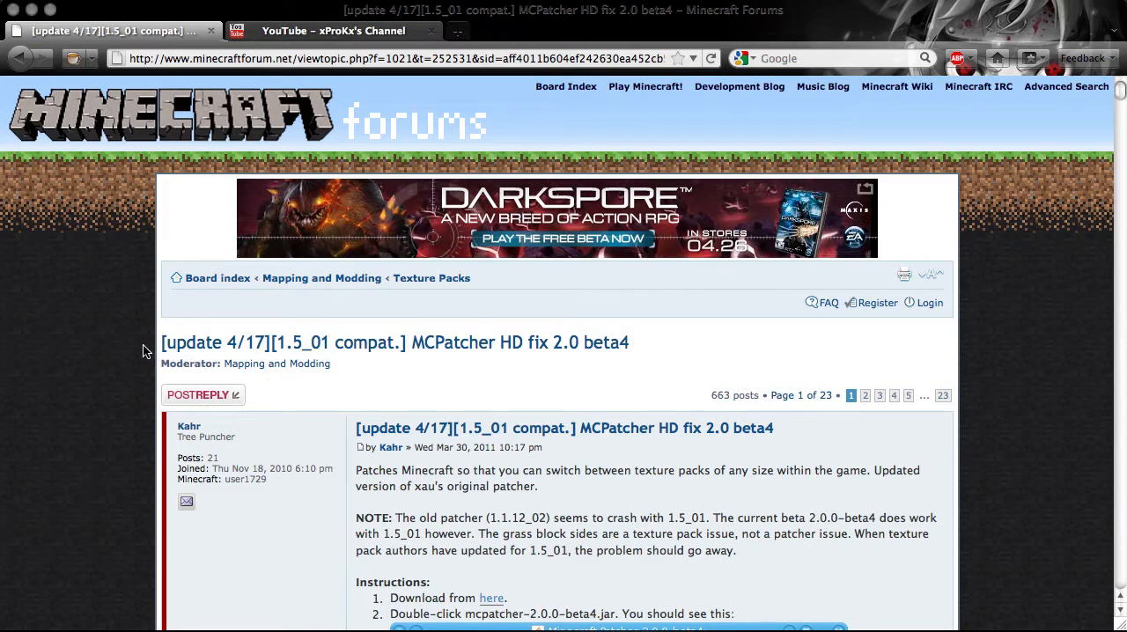
{"action": "mouse_move", "coordinate": [277, 491]}
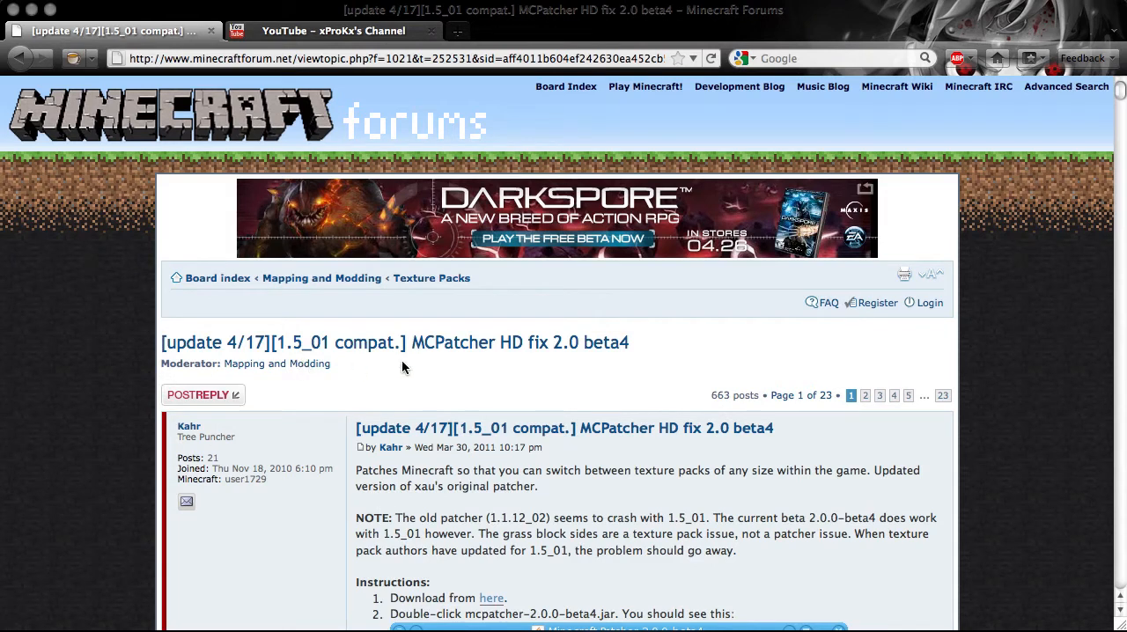
{"action": "mouse_move", "coordinate": [95, 377]}
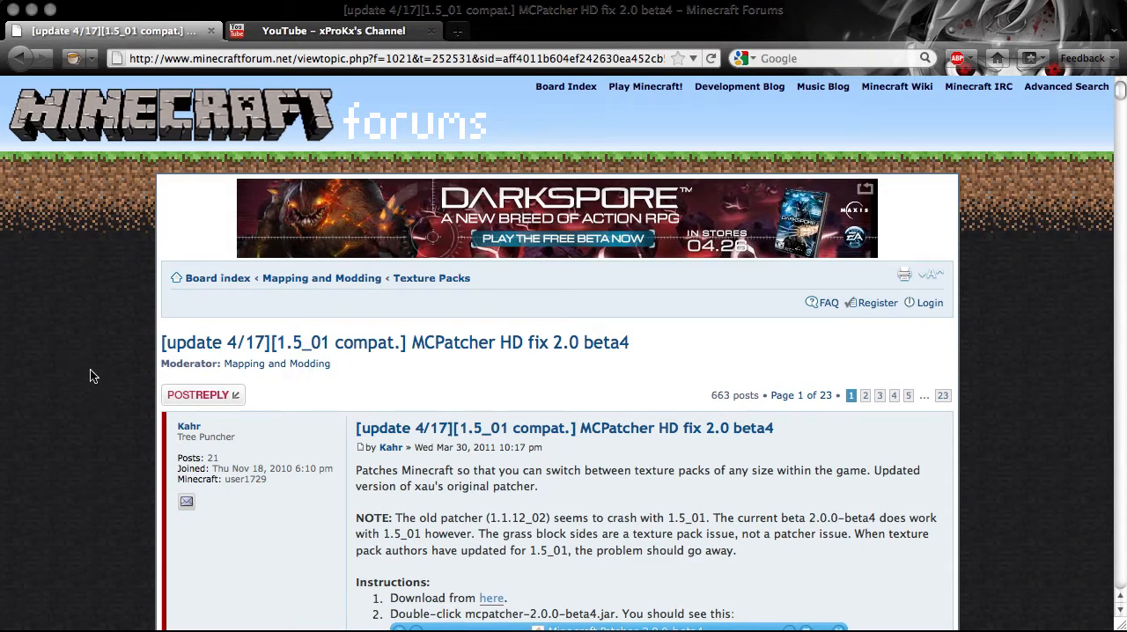
{"action": "mouse_move", "coordinate": [177, 333]}
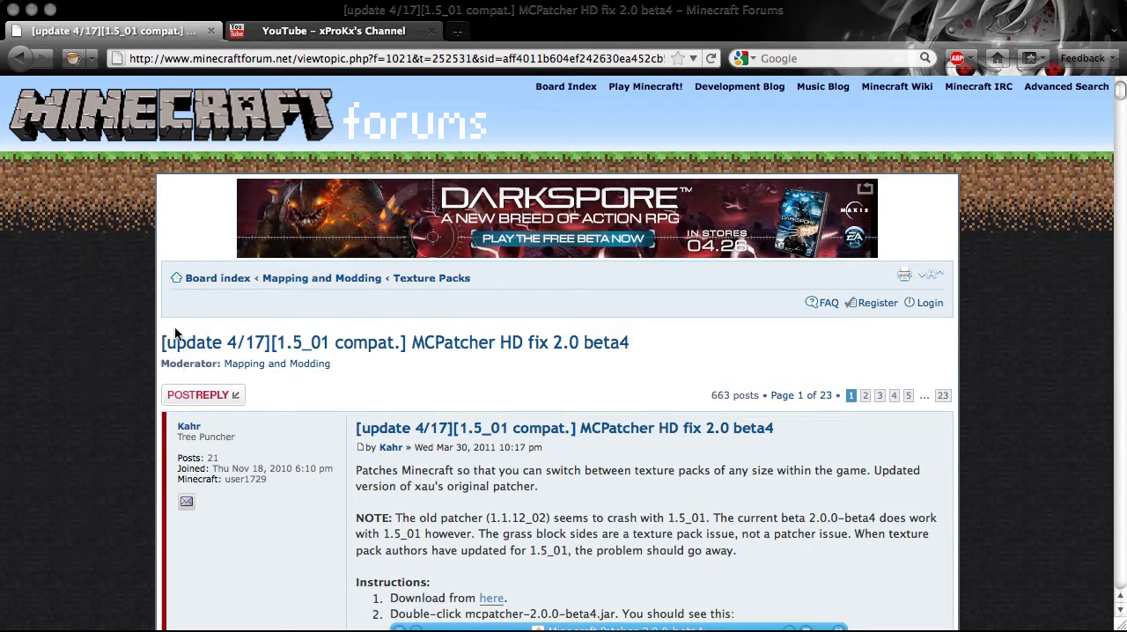
{"action": "mouse_move", "coordinate": [303, 379]}
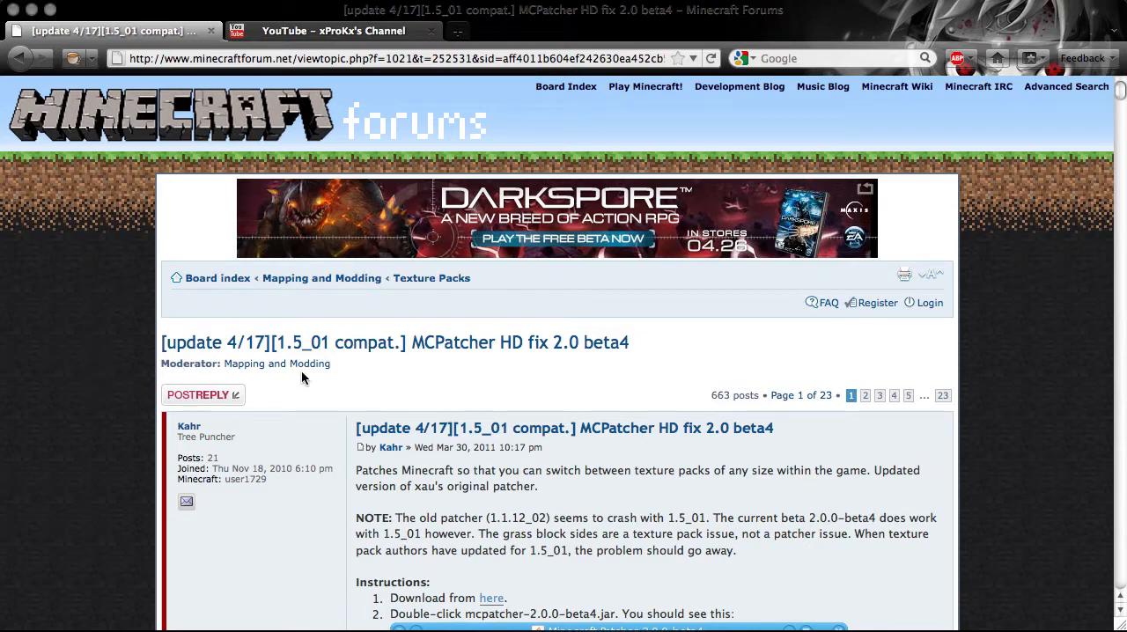
{"action": "mouse_move", "coordinate": [79, 414]}
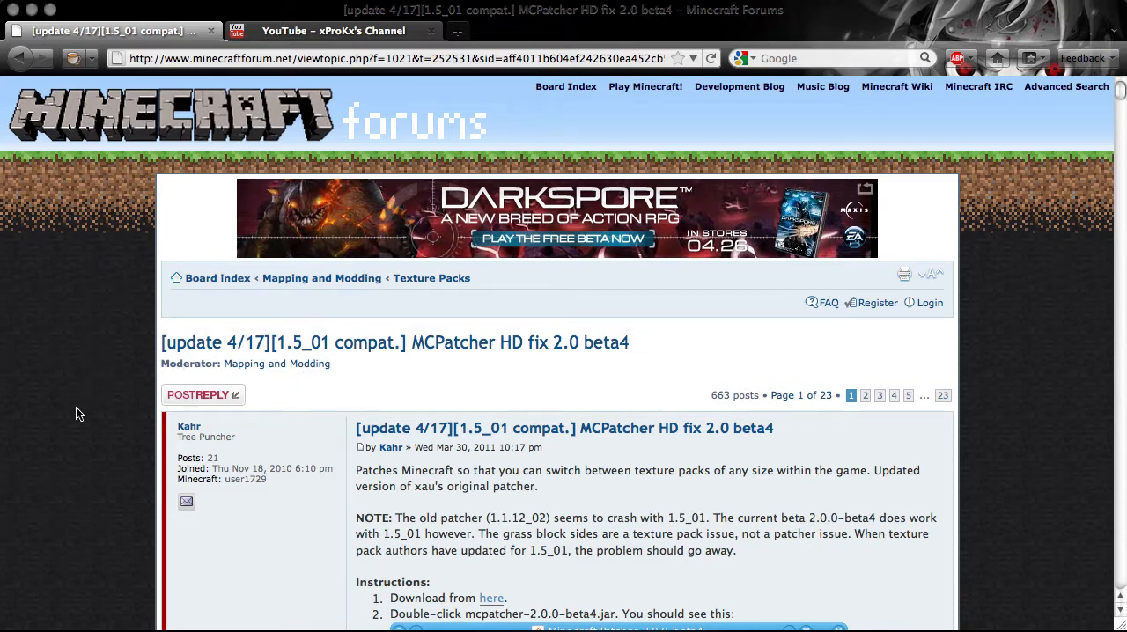
{"action": "mouse_move", "coordinate": [245, 433]}
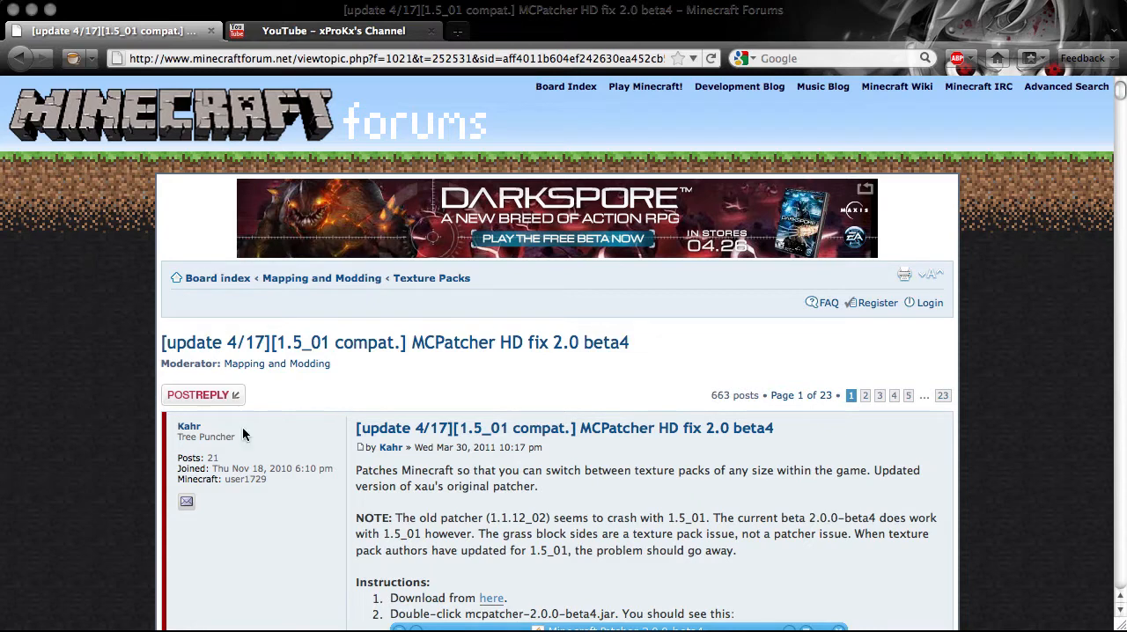
{"action": "mouse_move", "coordinate": [455, 391]}
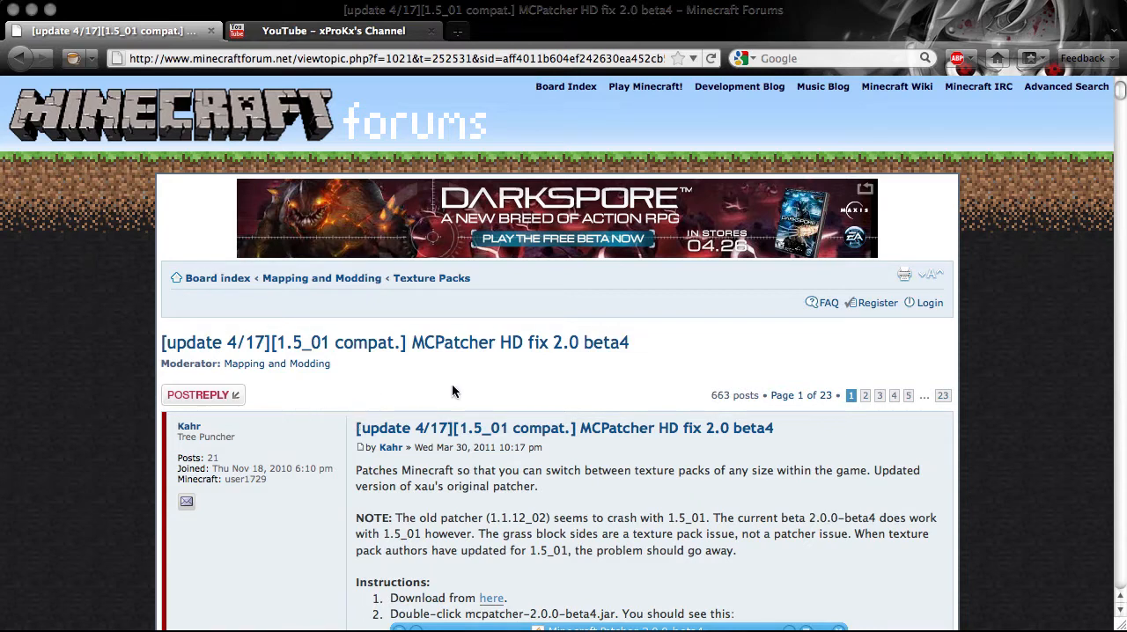
{"action": "mouse_move", "coordinate": [356, 405]}
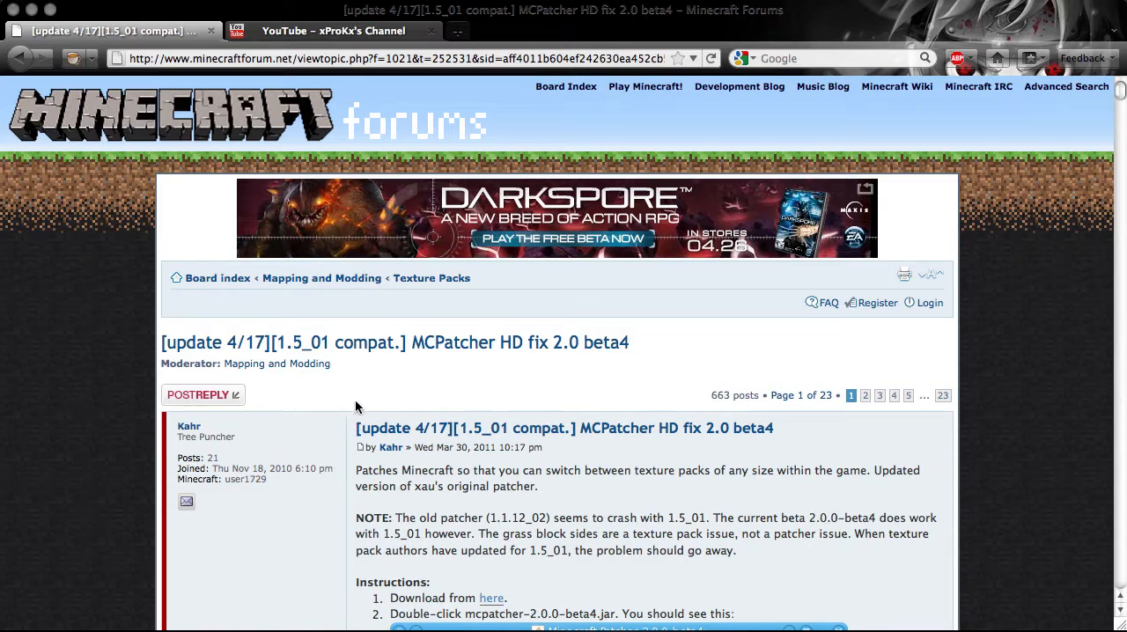
{"action": "mouse_move", "coordinate": [341, 92]}
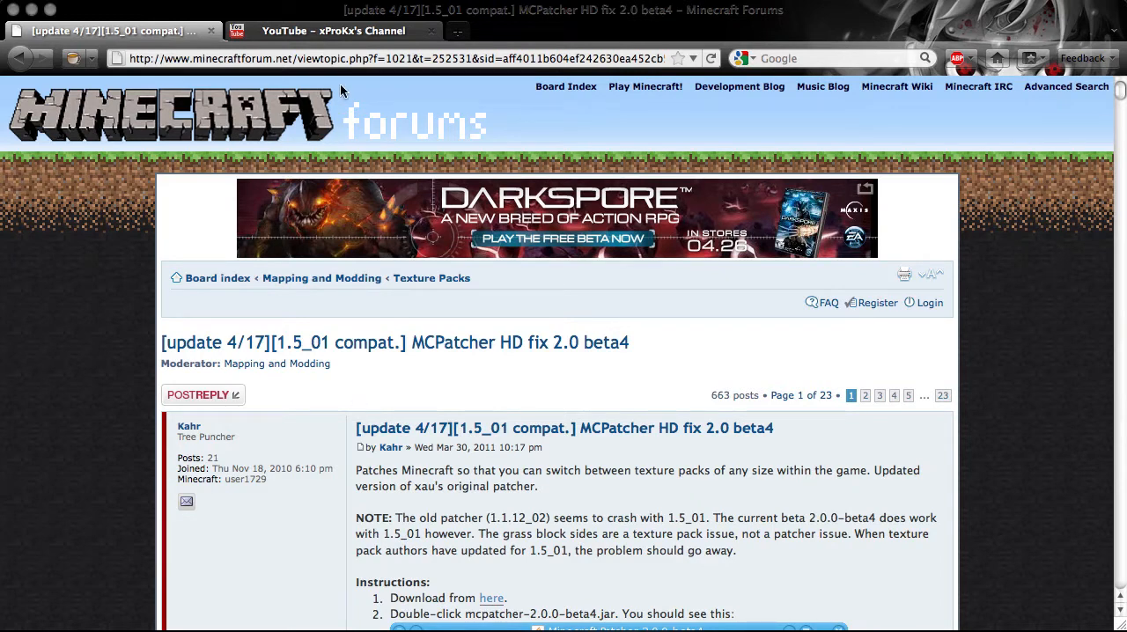
- Show the xProKx channel's Profile section with its texture pack download link
{"action": "left_click", "coordinate": [333, 31]}
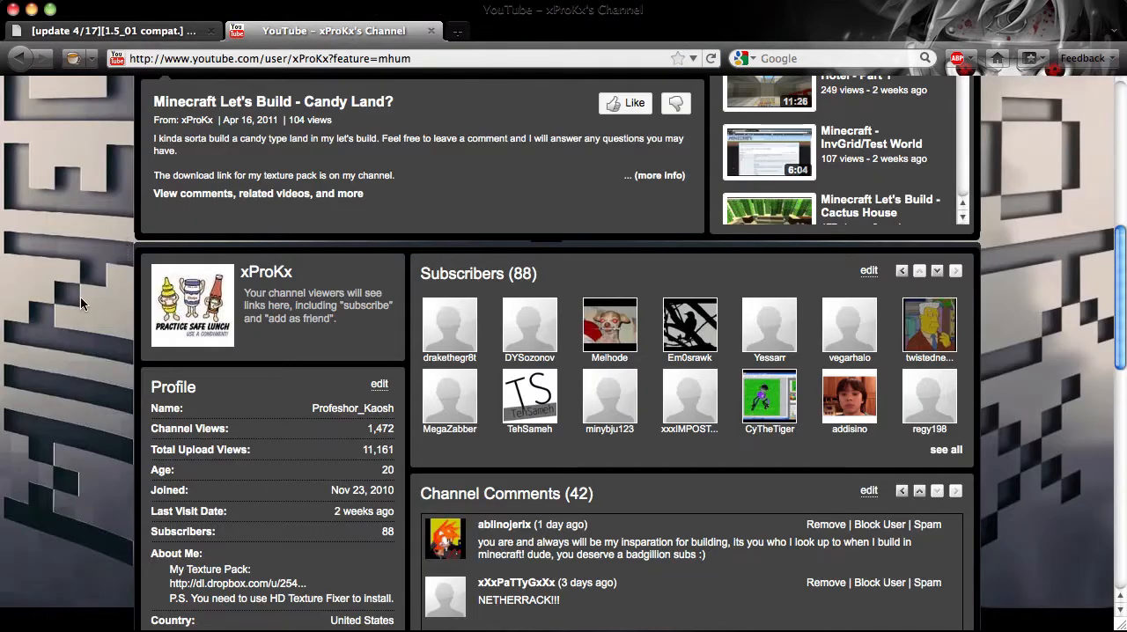
{"action": "scroll", "scroll_direction": "up", "scroll_amount": 3}
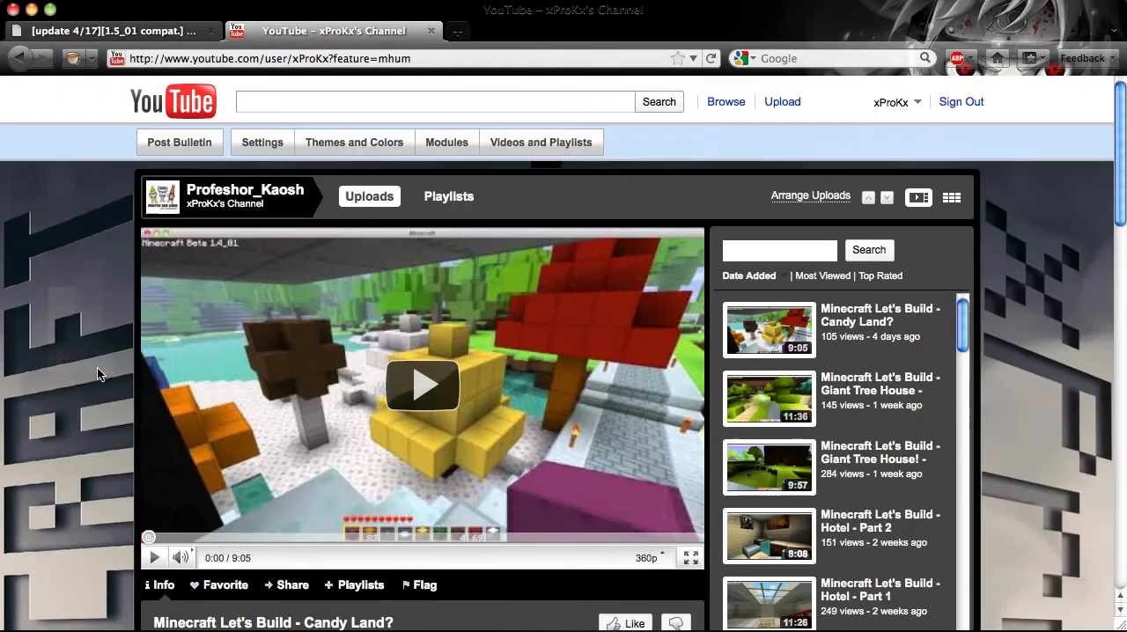
{"action": "scroll", "scroll_direction": "down", "scroll_amount": 3}
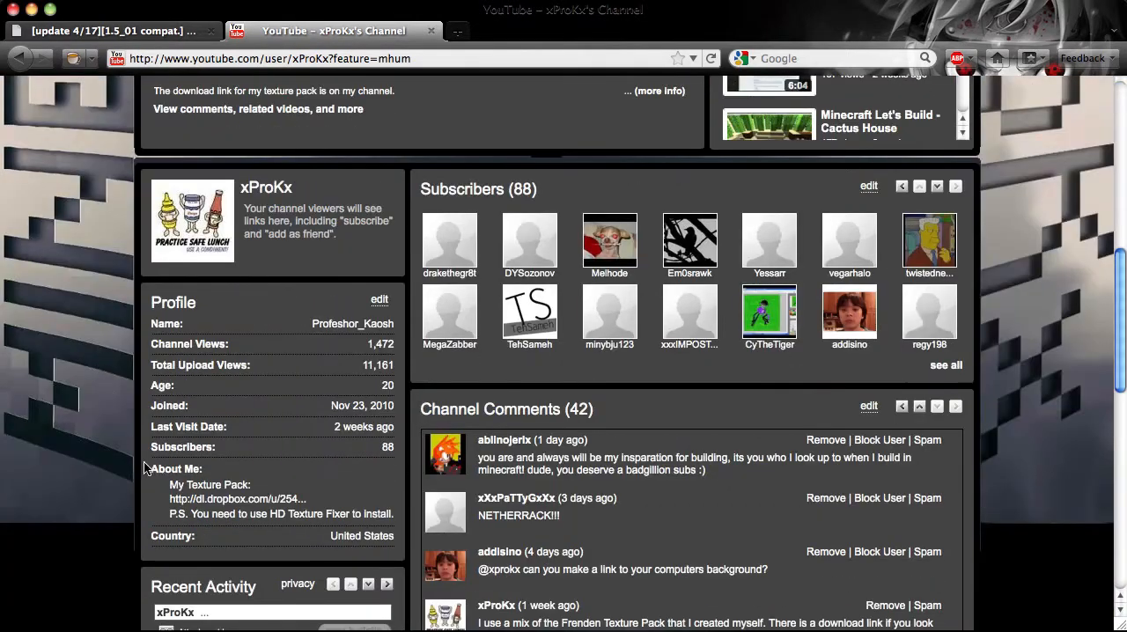
{"action": "mouse_move", "coordinate": [208, 500]}
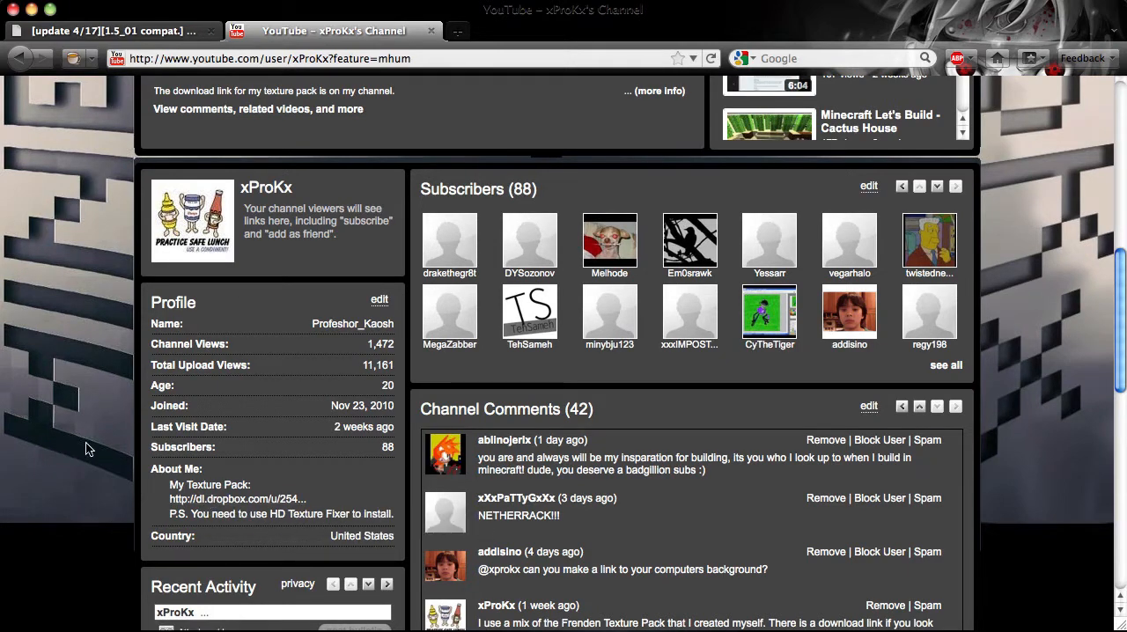
{"action": "mouse_move", "coordinate": [37, 361]}
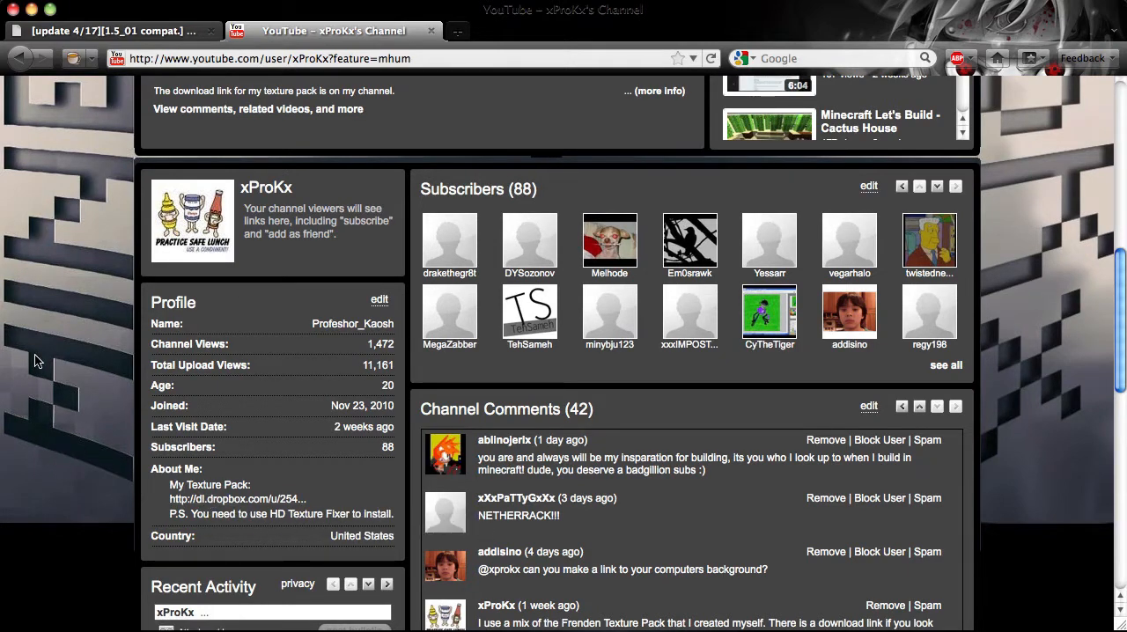
{"action": "mouse_move", "coordinate": [69, 368]}
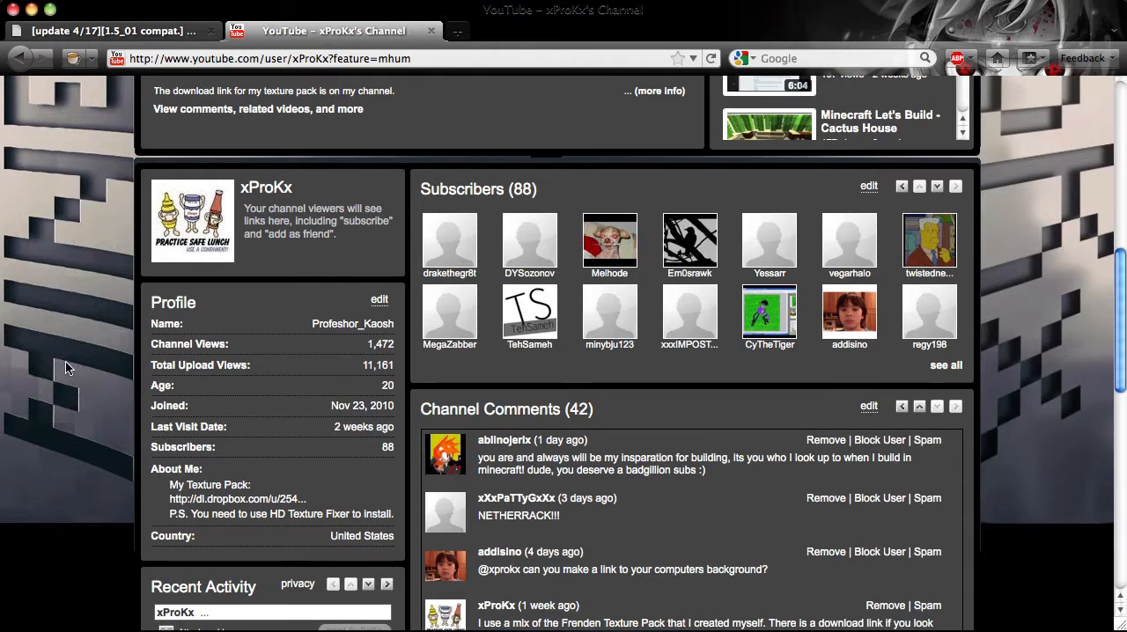
{"action": "mouse_move", "coordinate": [369, 21]}
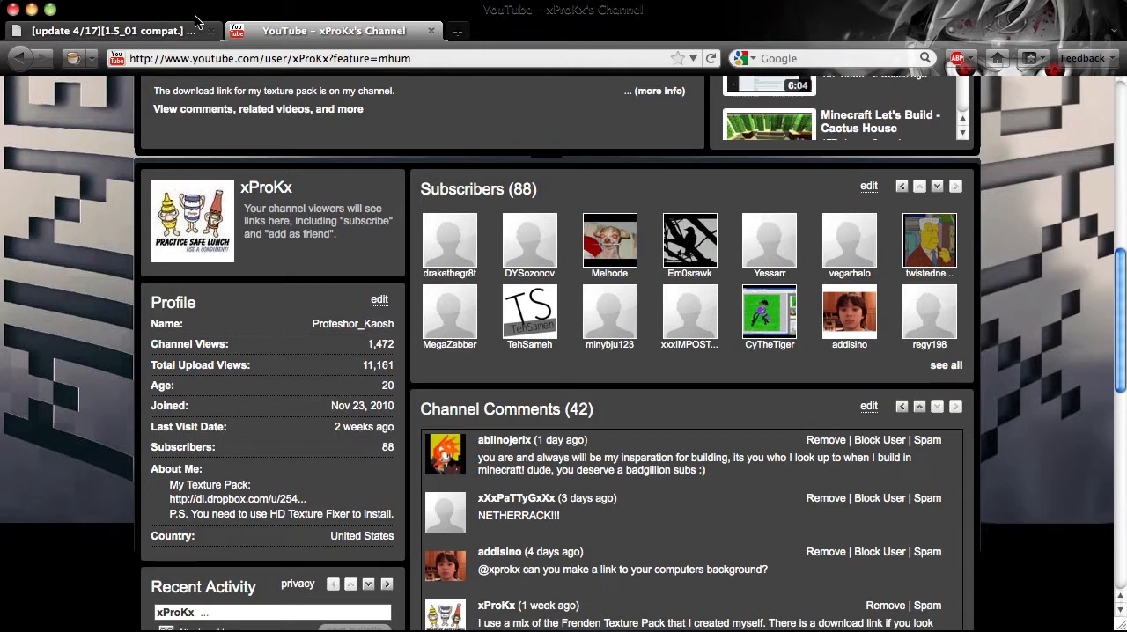
{"action": "mouse_move", "coordinate": [137, 51]}
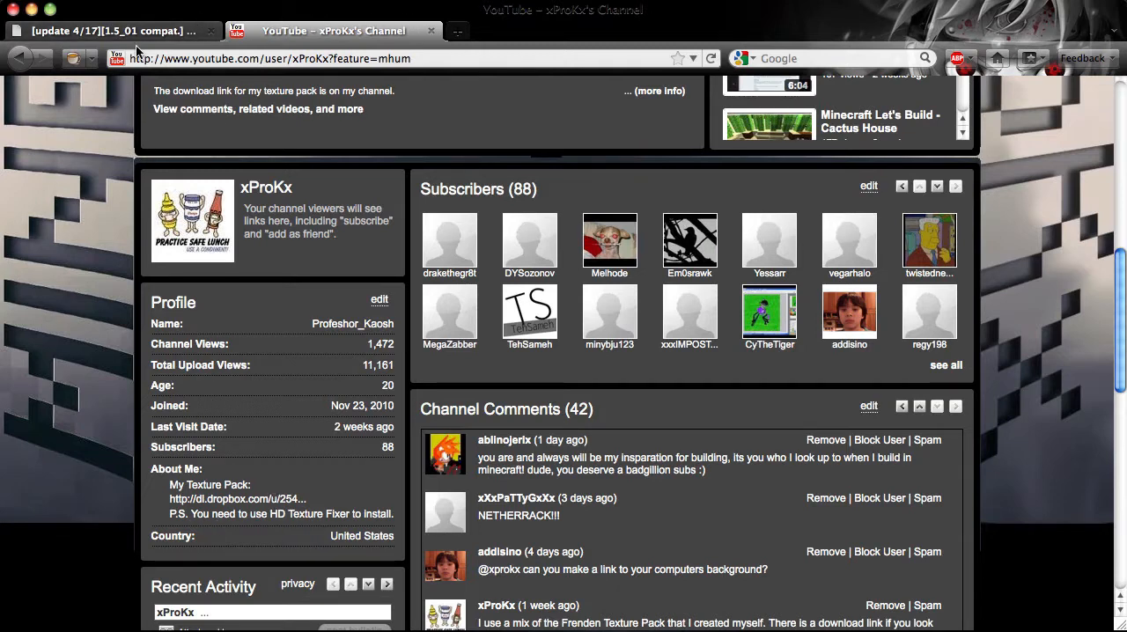
{"action": "left_click", "coordinate": [113, 32]}
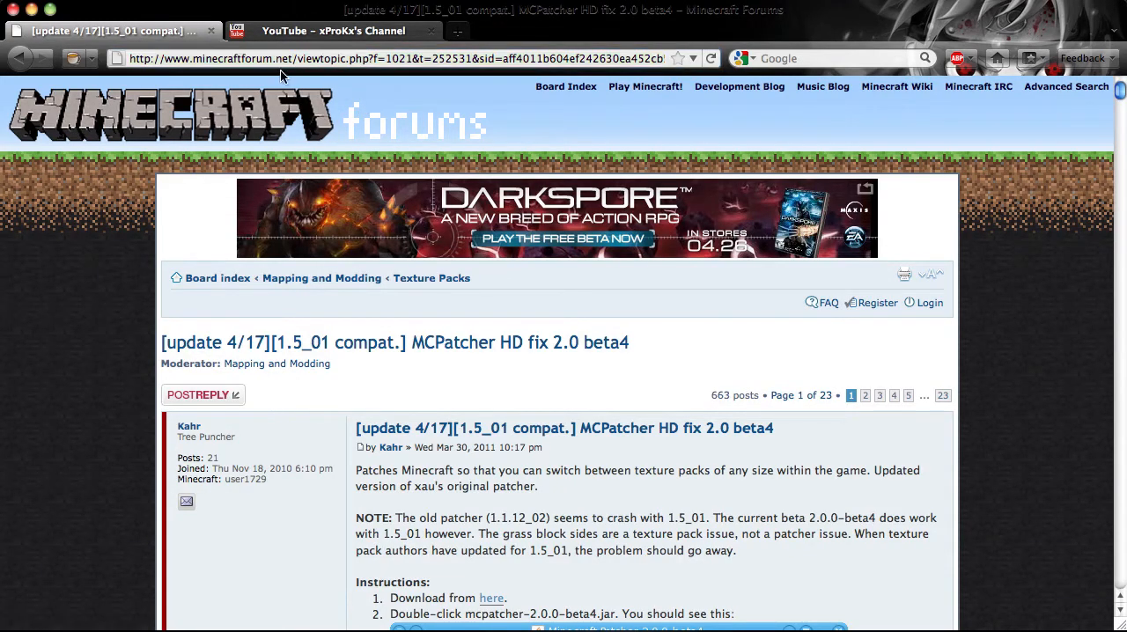
{"action": "scroll", "scroll_direction": "down", "scroll_amount": 3}
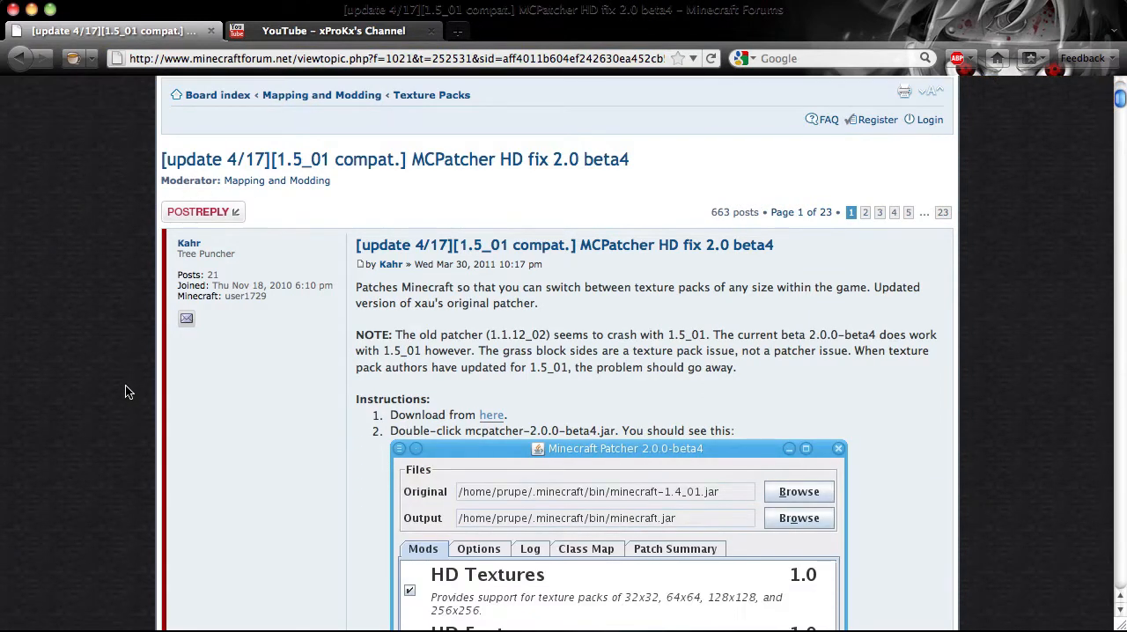
{"action": "scroll", "scroll_direction": "down", "scroll_amount": 3}
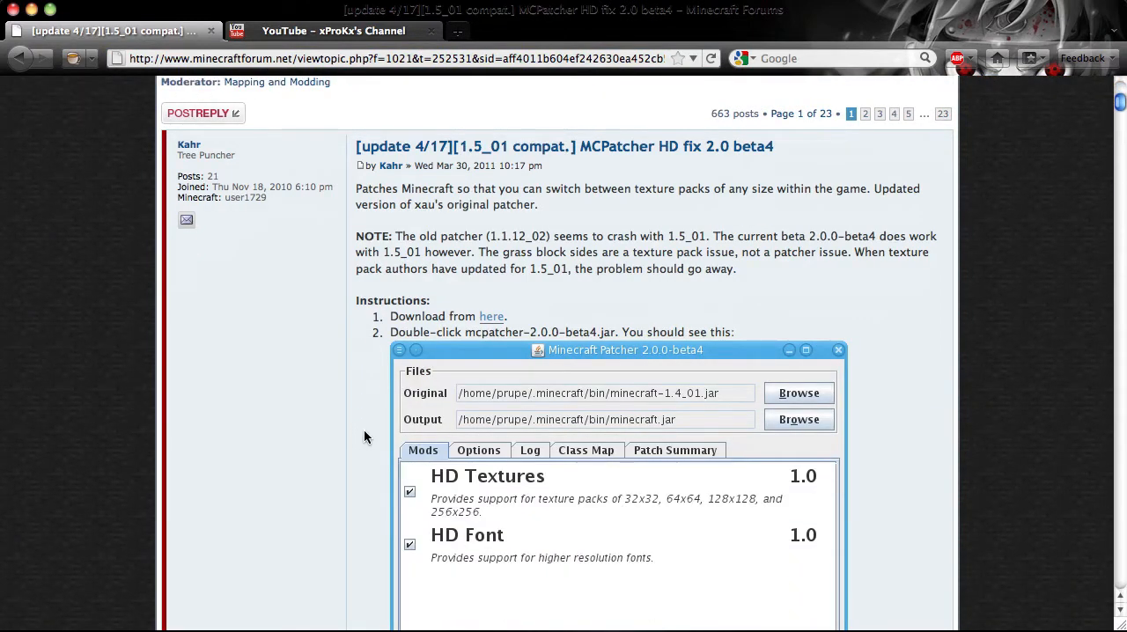
{"action": "mouse_move", "coordinate": [615, 207]}
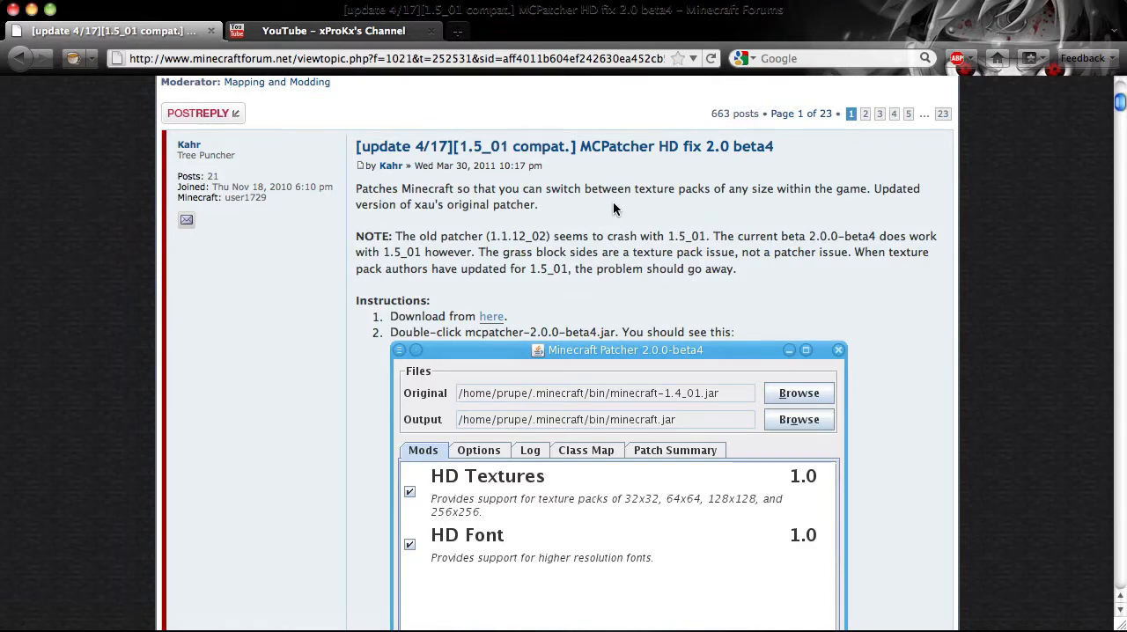
{"action": "scroll", "scroll_direction": "down", "scroll_amount": 3}
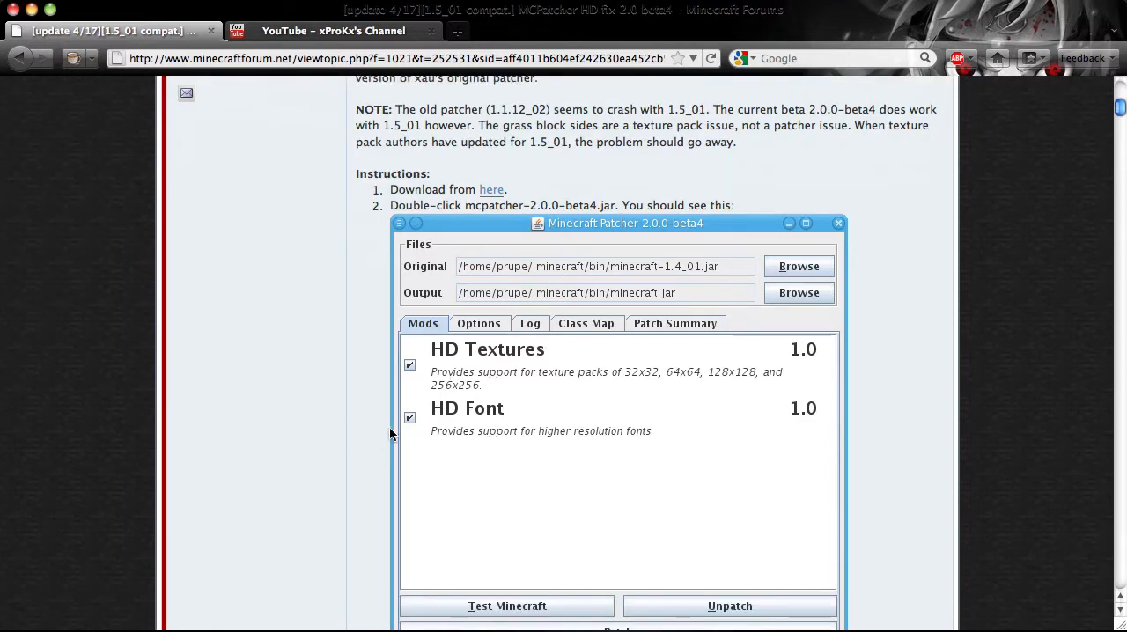
{"action": "mouse_move", "coordinate": [461, 393]}
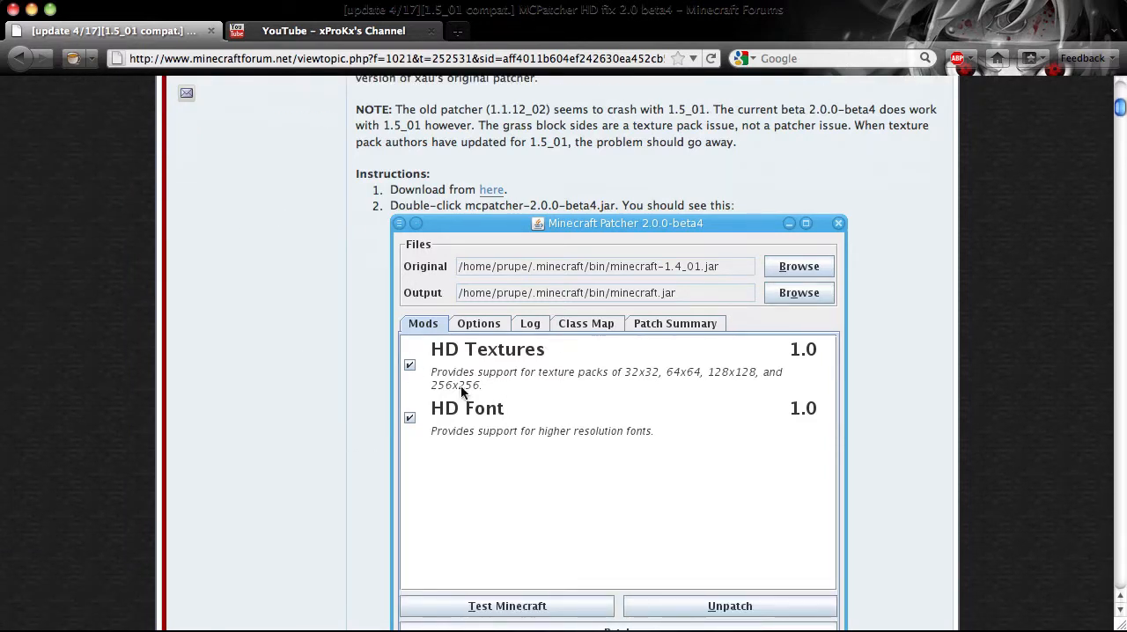
{"action": "scroll", "scroll_direction": "up", "scroll_amount": 3}
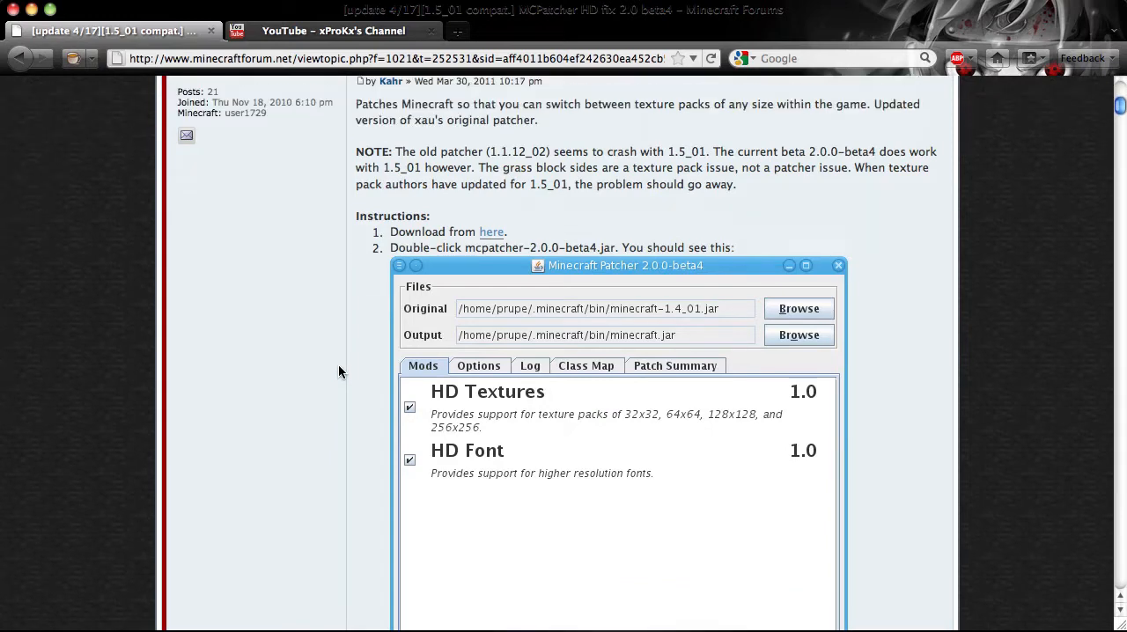
{"action": "scroll", "scroll_direction": "down", "scroll_amount": 3}
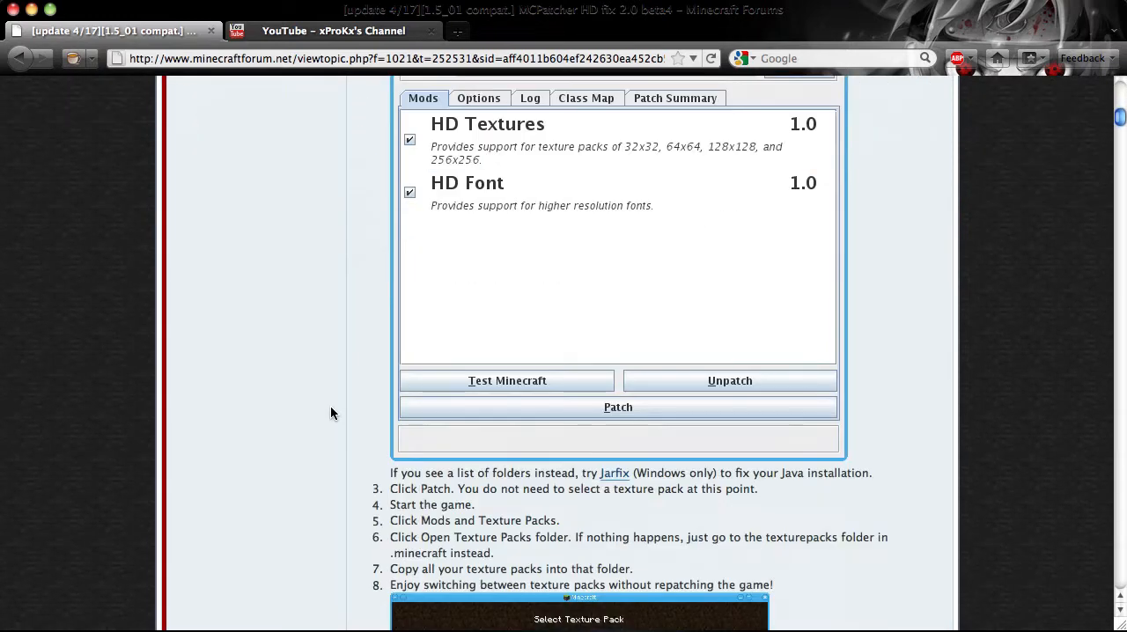
{"action": "scroll", "scroll_direction": "up", "scroll_amount": 3}
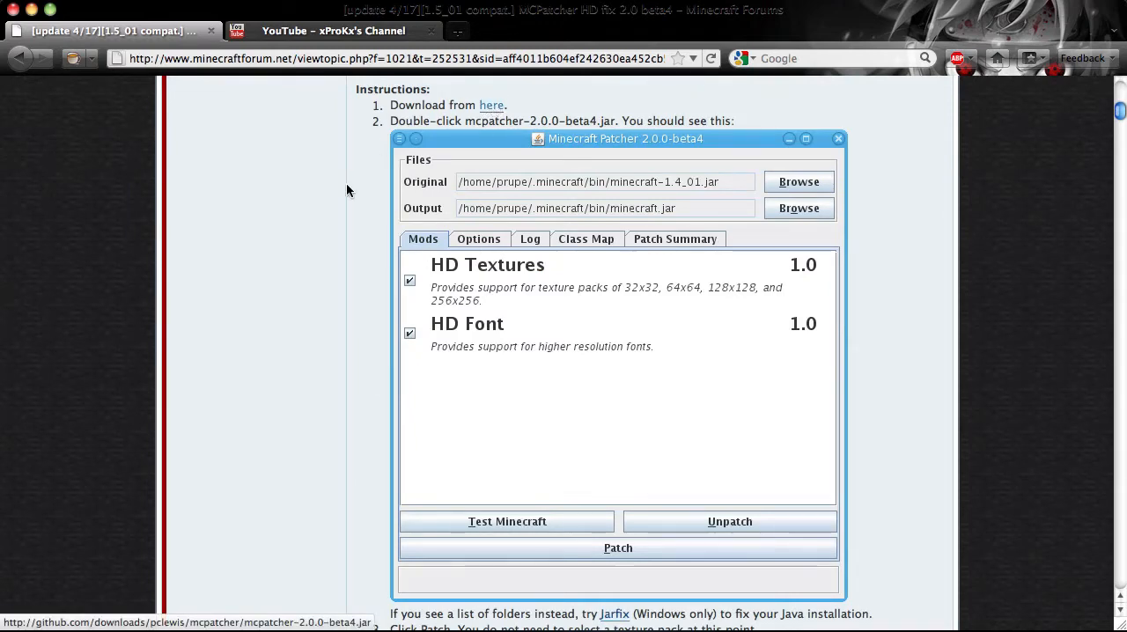
{"action": "scroll", "scroll_direction": "down", "scroll_amount": 3}
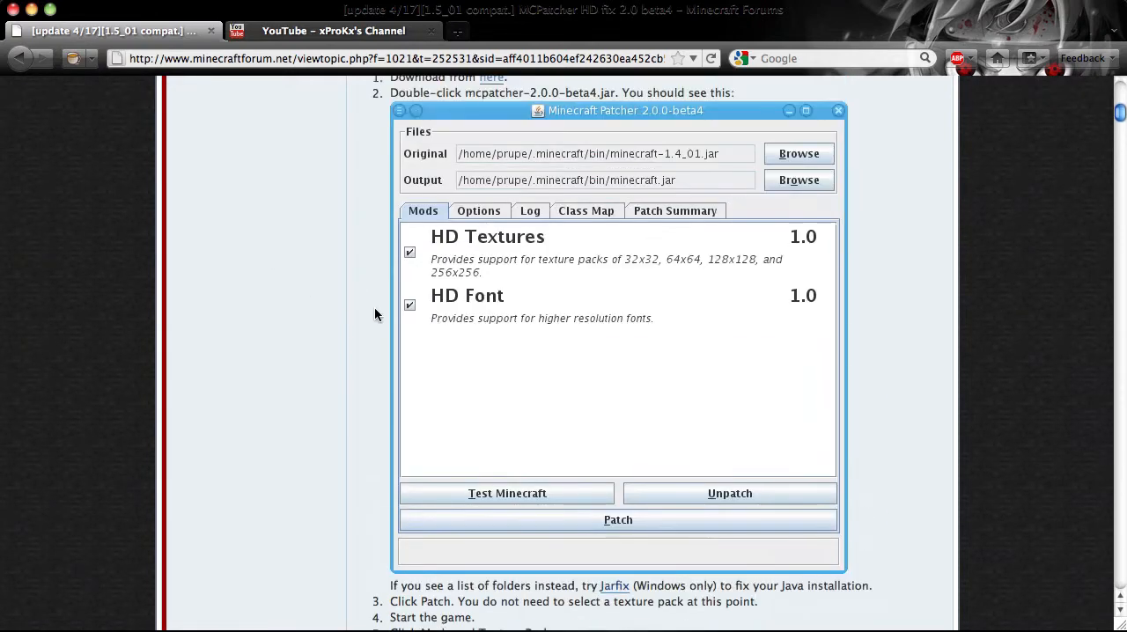
{"action": "mouse_move", "coordinate": [546, 415]}
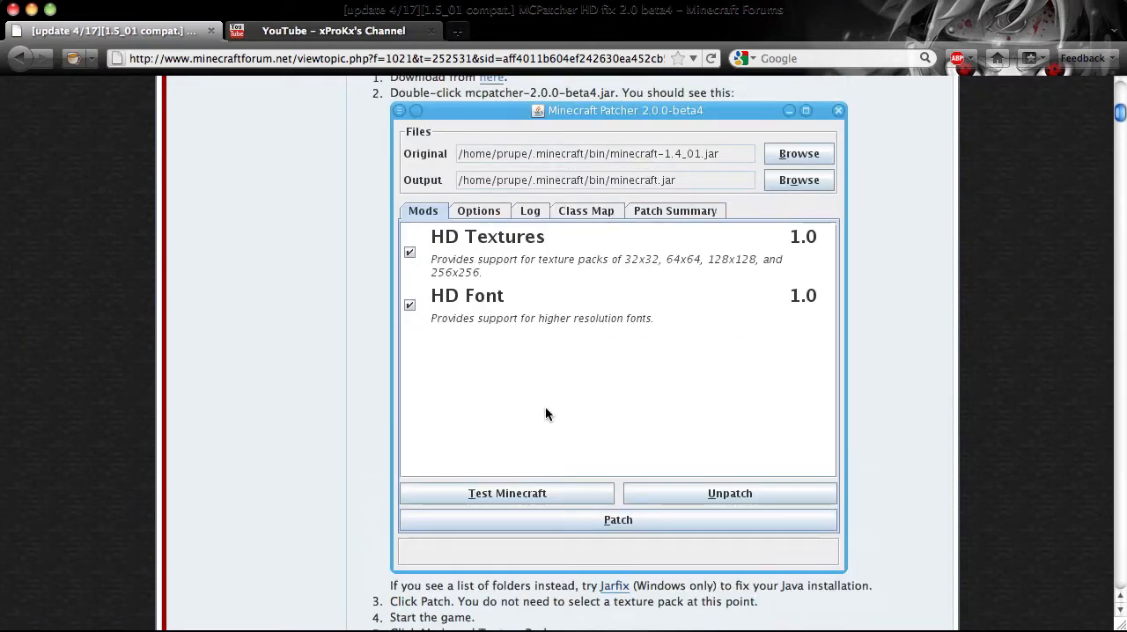
{"action": "scroll", "scroll_direction": "down", "scroll_amount": 3}
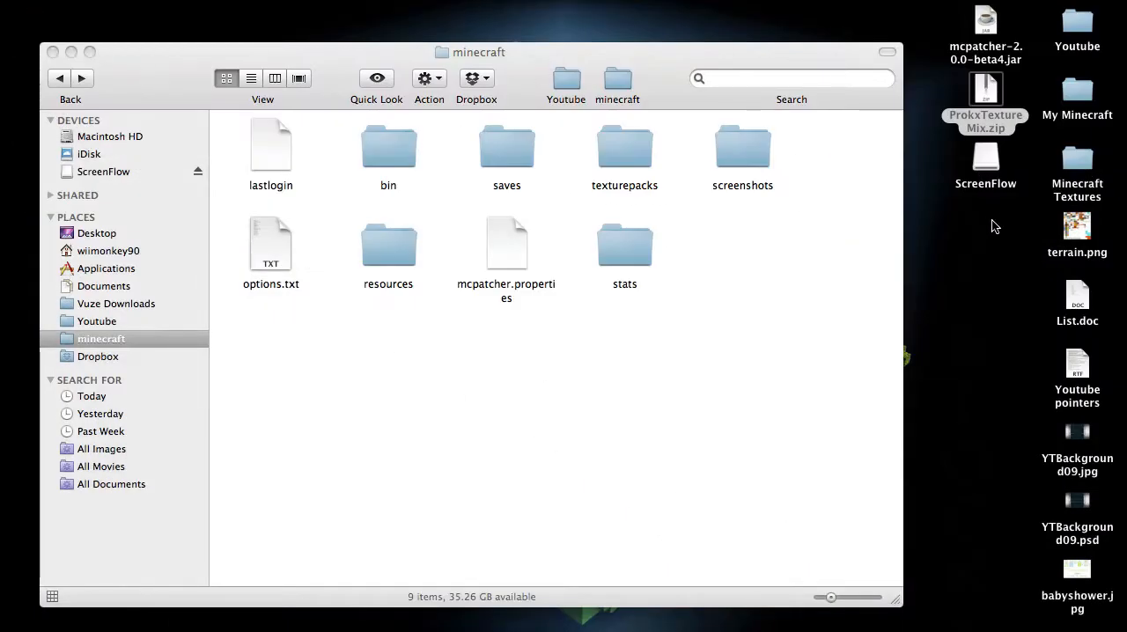
{"action": "left_click", "coordinate": [986, 115]}
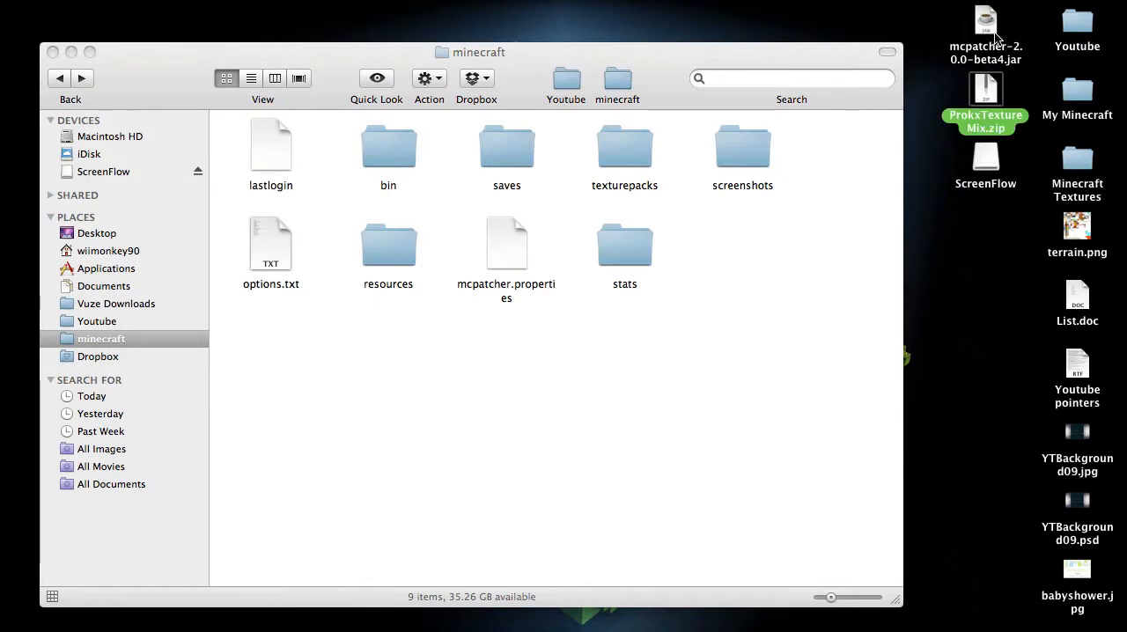
{"action": "mouse_move", "coordinate": [965, 25]}
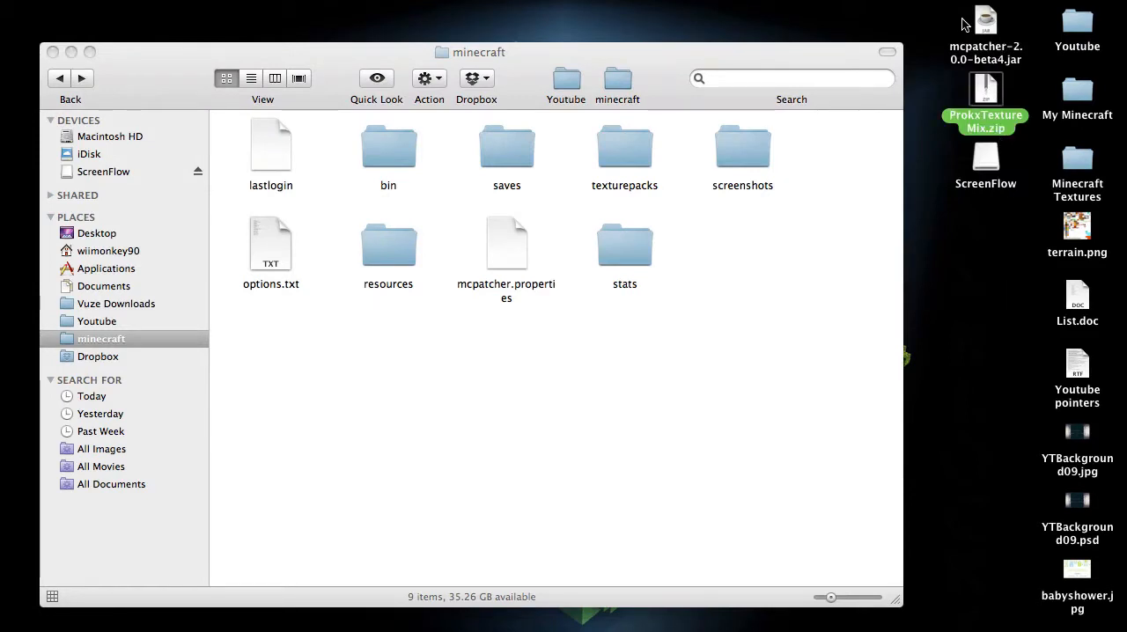
{"action": "left_click", "coordinate": [986, 19]}
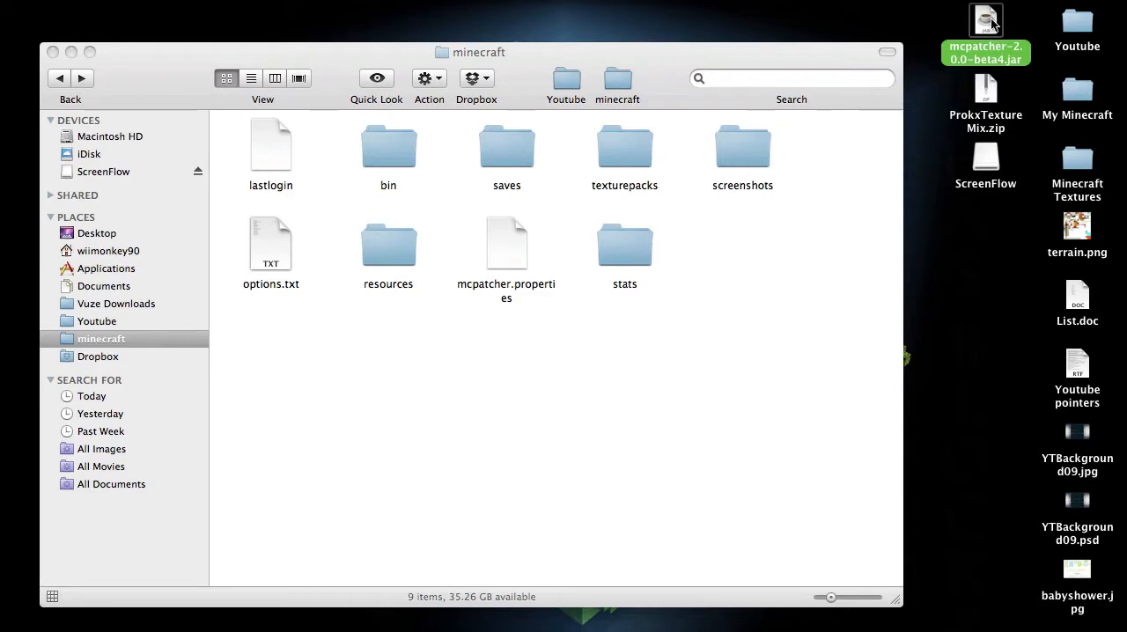
{"action": "mouse_move", "coordinate": [960, 38]}
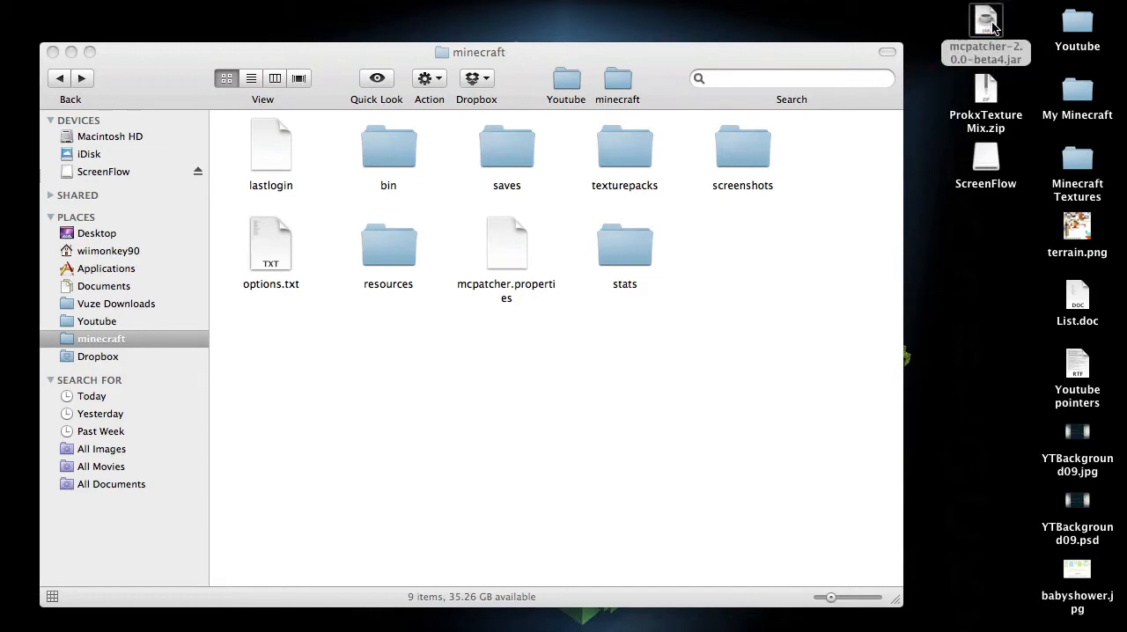
- Run mcpatcher-2.0.0-beta4.jar, patch with HD Textures and HD Font, then close it
{"action": "double_click", "coordinate": [987, 21]}
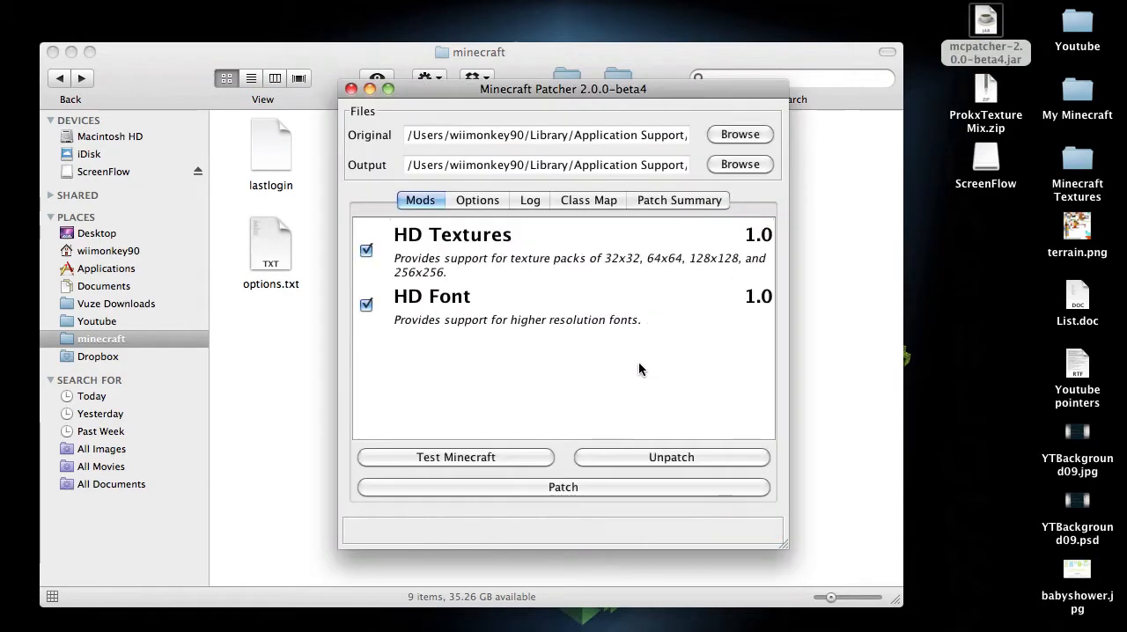
{"action": "left_click", "coordinate": [564, 486]}
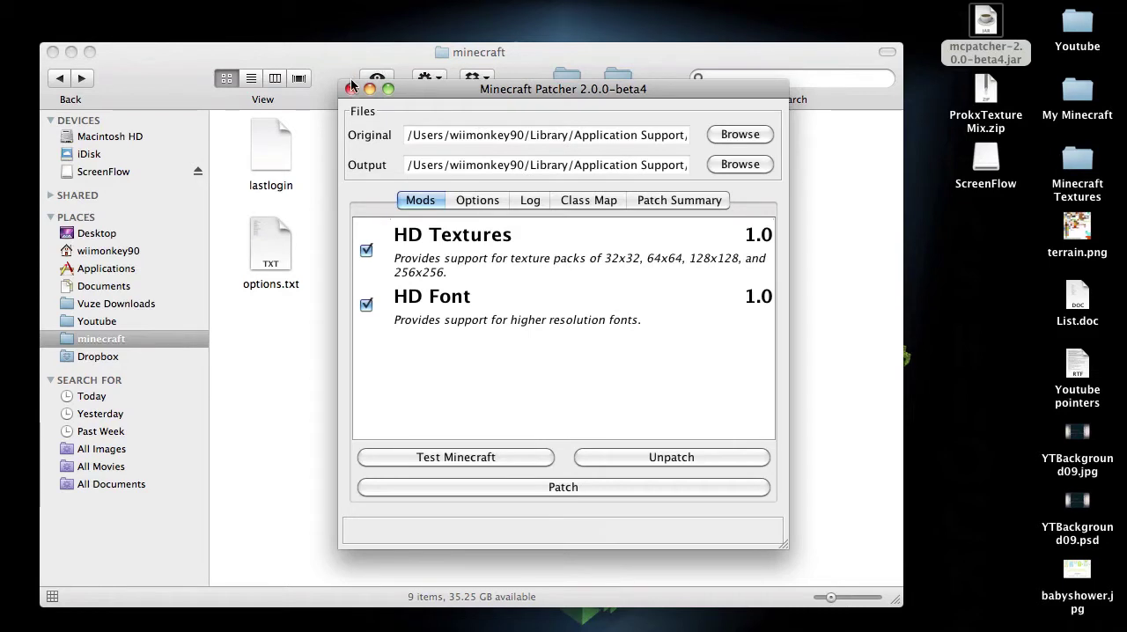
{"action": "left_click", "coordinate": [352, 88]}
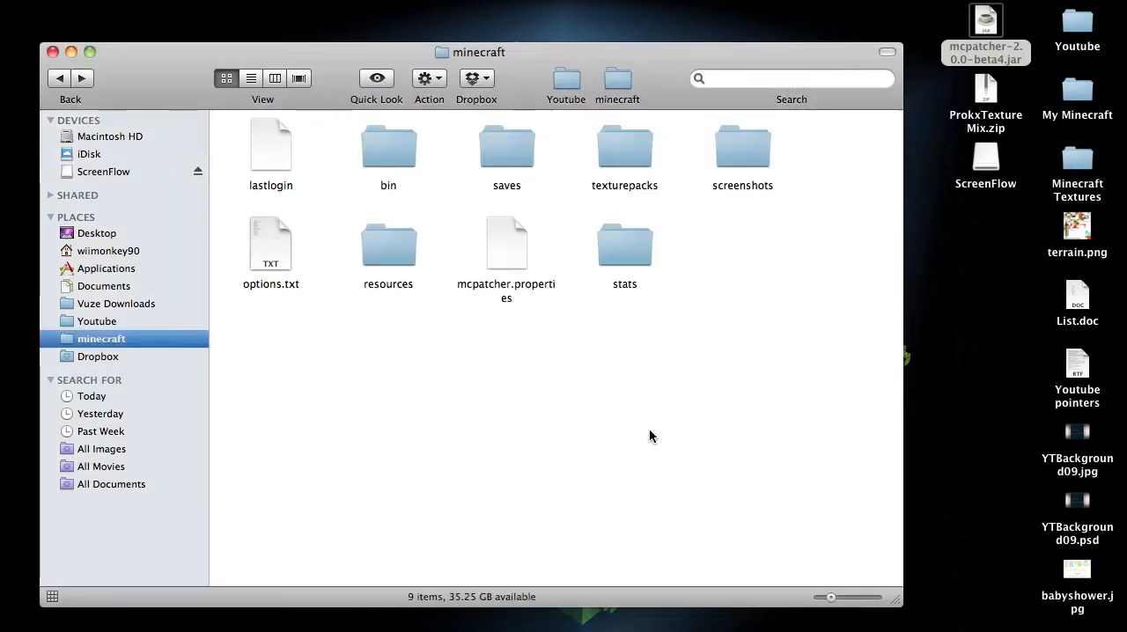
{"action": "mouse_move", "coordinate": [736, 360]}
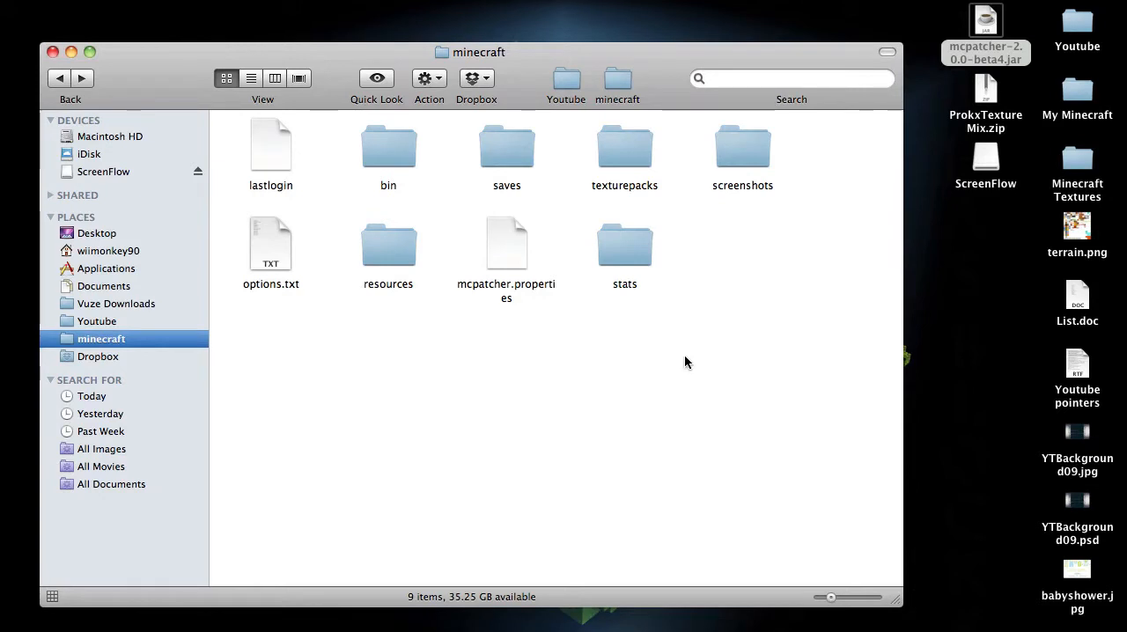
{"action": "mouse_move", "coordinate": [983, 95]}
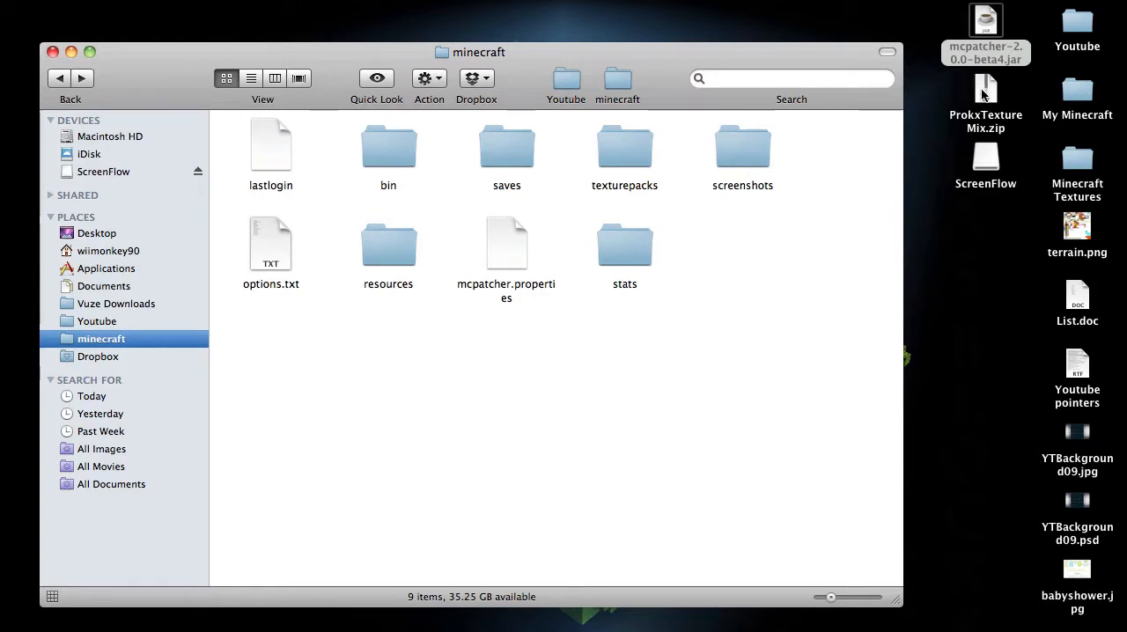
{"action": "mouse_move", "coordinate": [986, 91]}
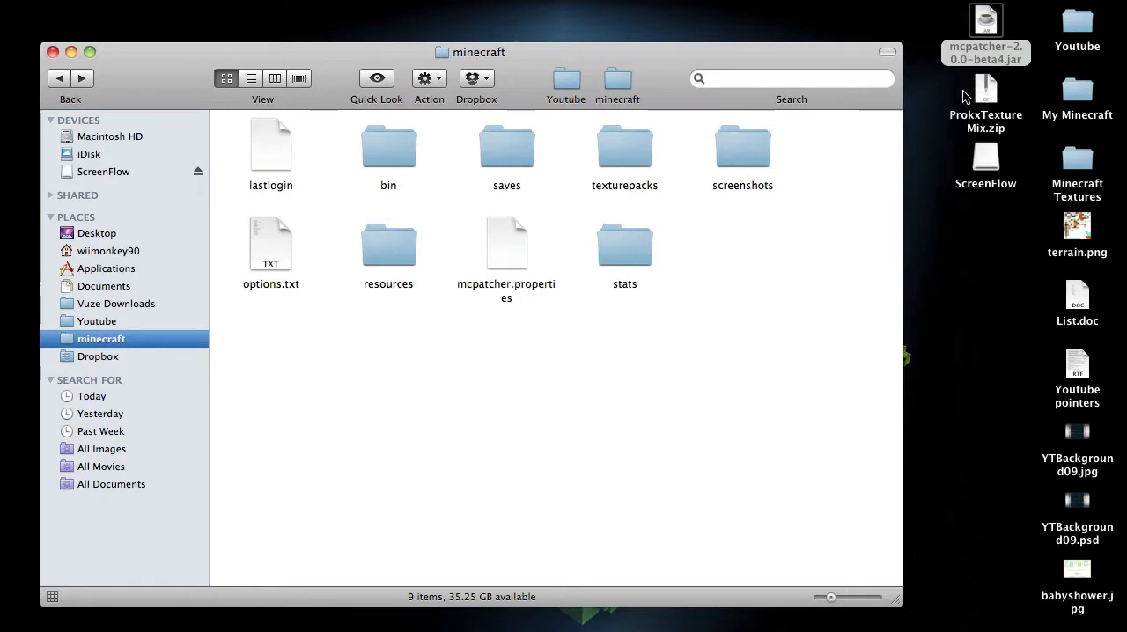
- Move ProkxTextureMix.zip from the desktop into texturepacks, now holding it beside Frenden.zip
{"action": "left_click", "coordinate": [986, 93]}
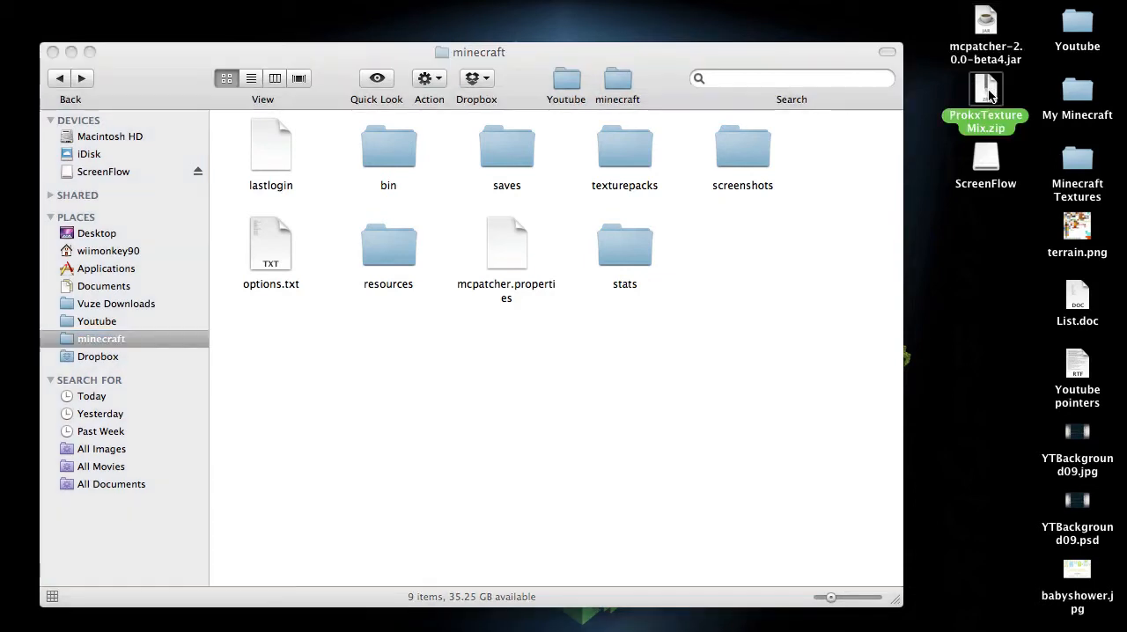
{"action": "left_click_drag", "start_coordinate": [986, 88], "coordinate": [690, 141]}
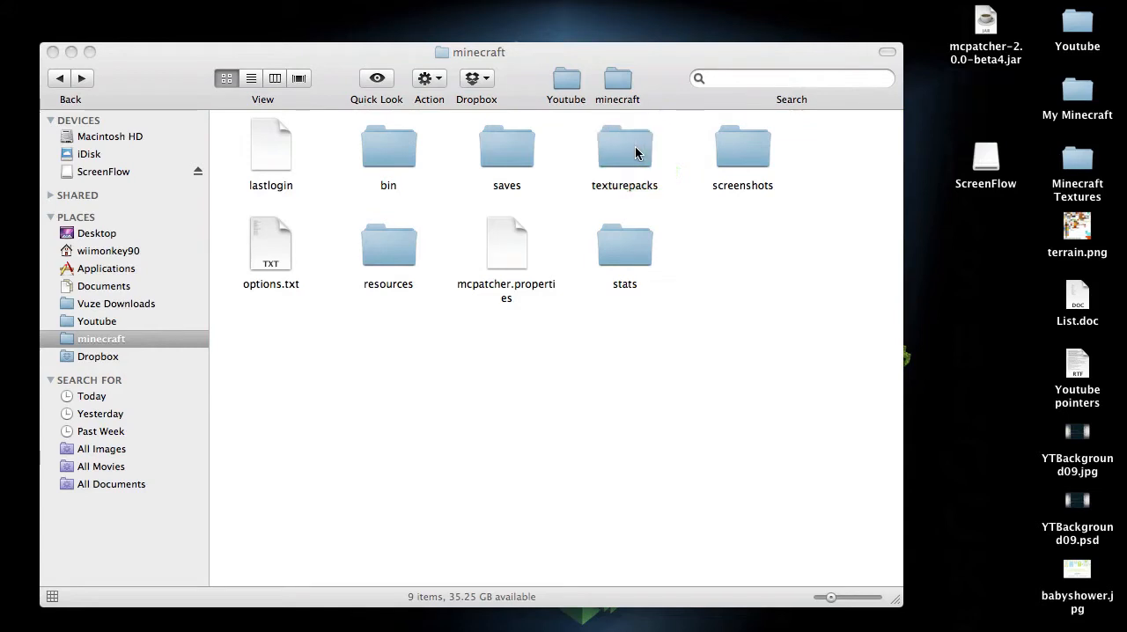
{"action": "double_click", "coordinate": [623, 148]}
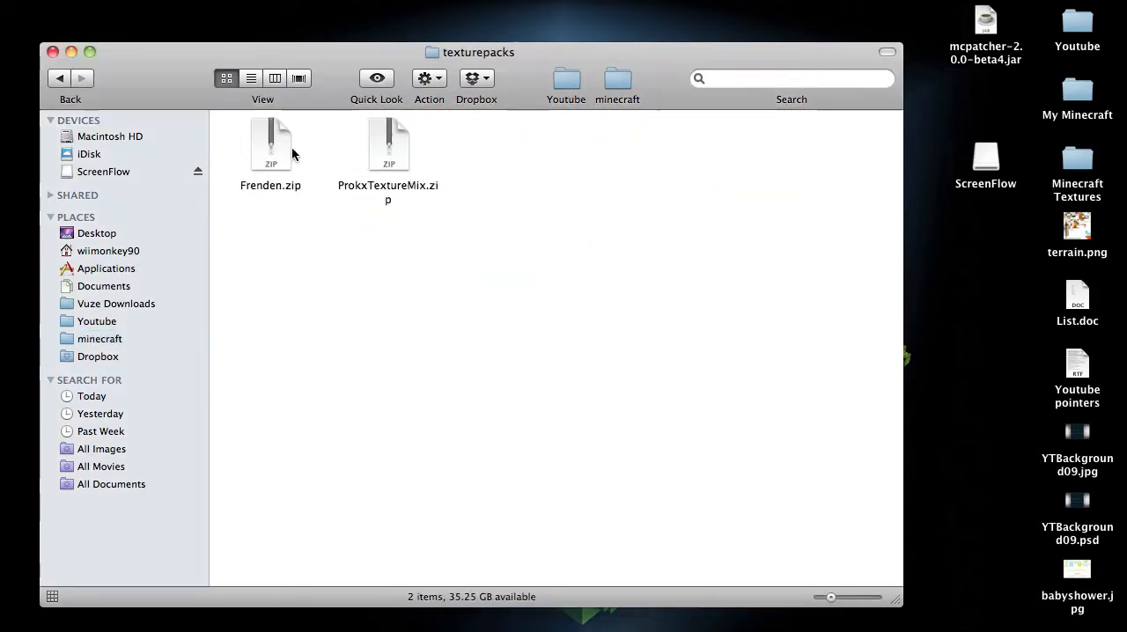
{"action": "mouse_move", "coordinate": [357, 574]}
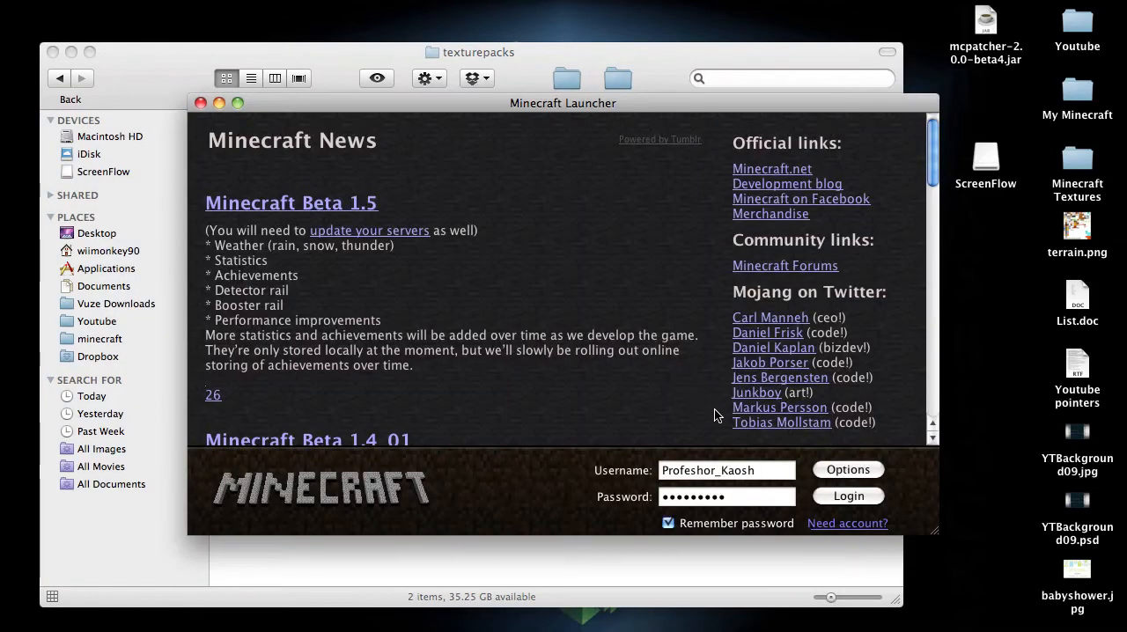
- Log in to Minecraft Beta 1.5_01 and choose ProkxTextureMix.zip over Frenden as the texture pack
{"action": "left_click", "coordinate": [848, 497]}
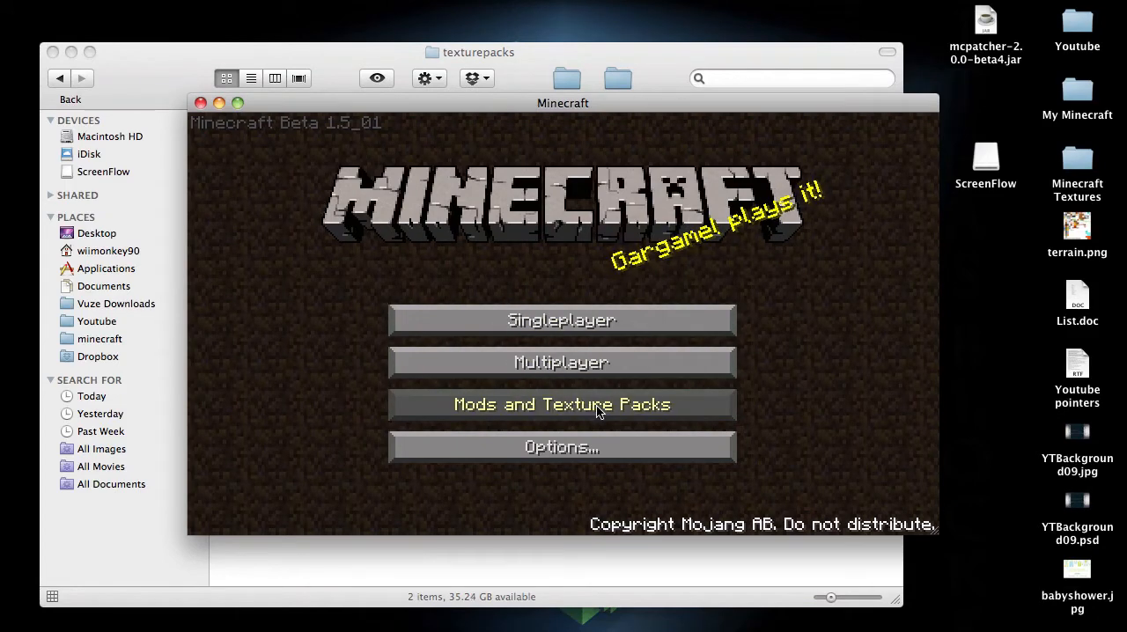
{"action": "left_click", "coordinate": [560, 405]}
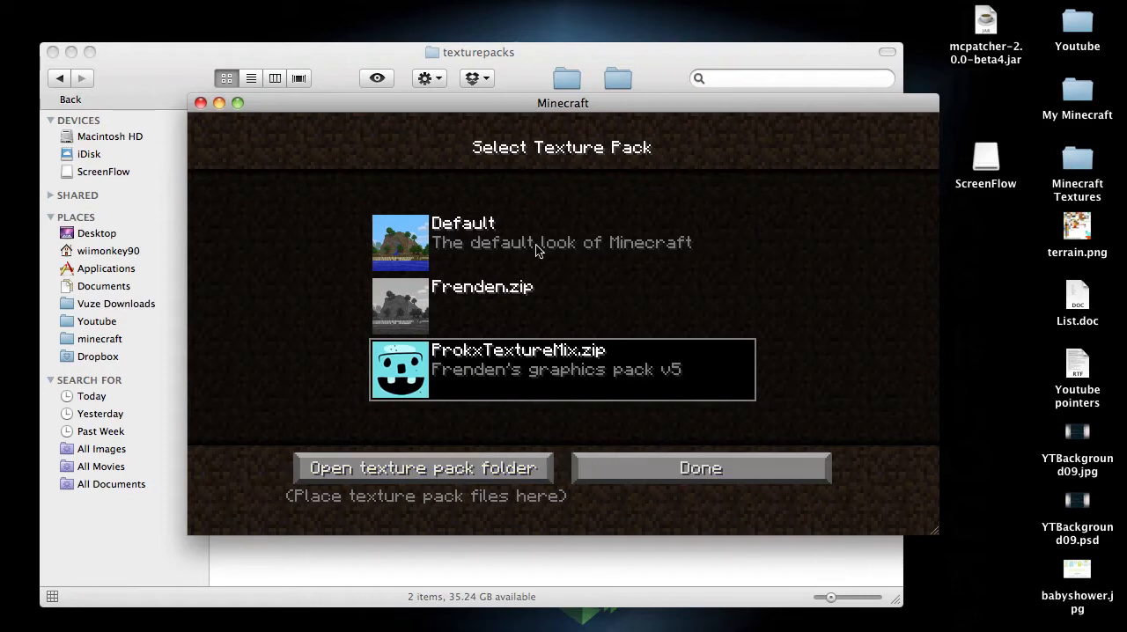
{"action": "left_click", "coordinate": [562, 306]}
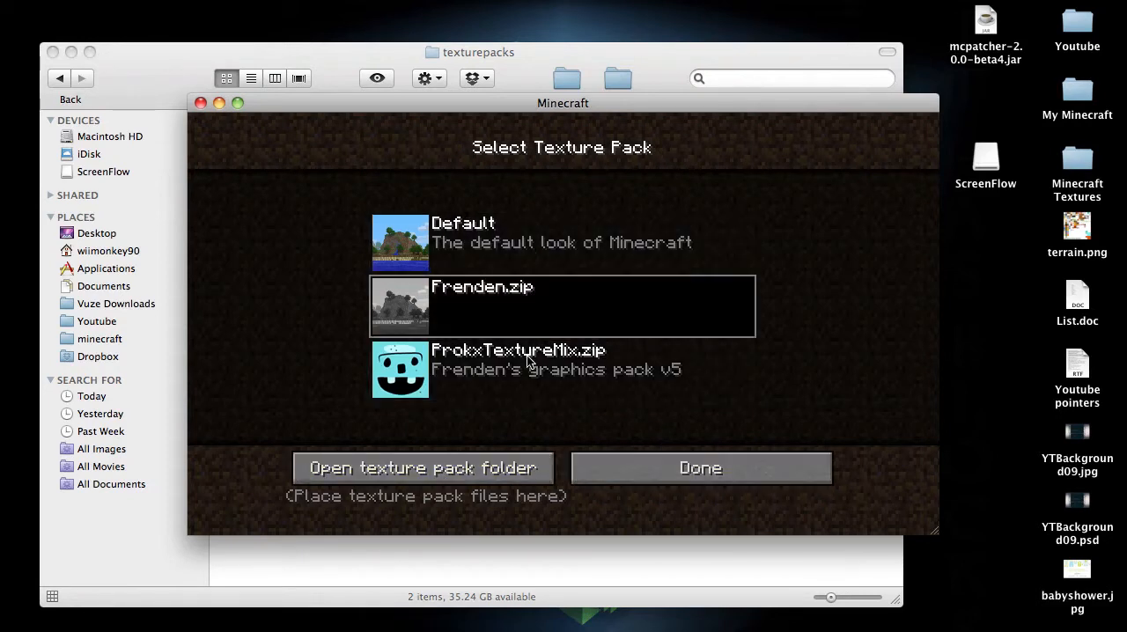
{"action": "left_click", "coordinate": [562, 368]}
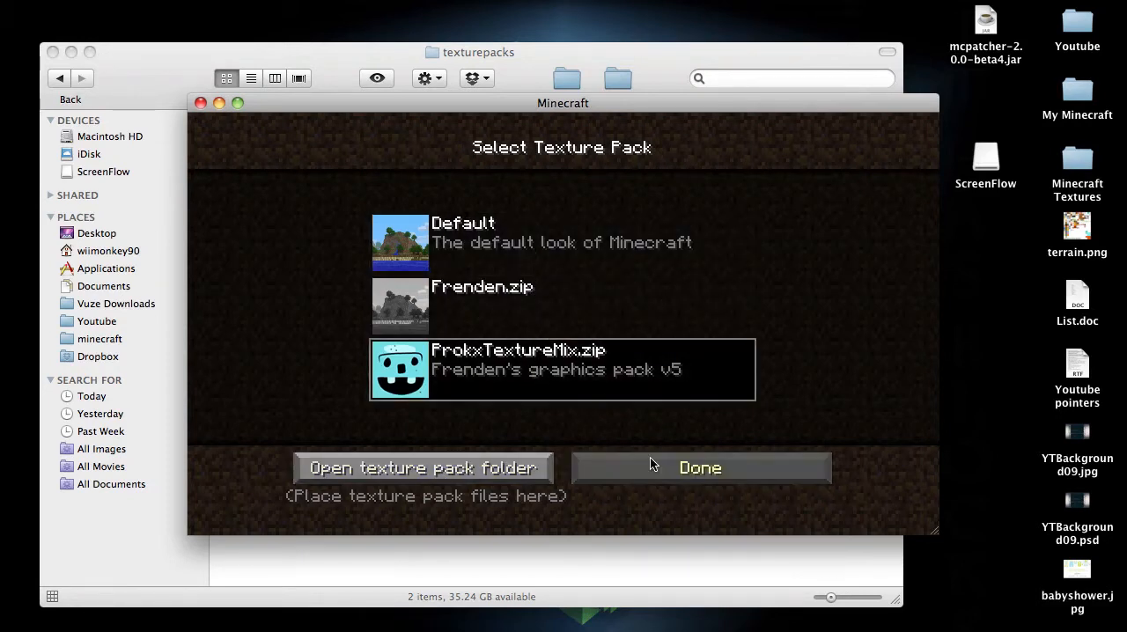
{"action": "left_click", "coordinate": [699, 468]}
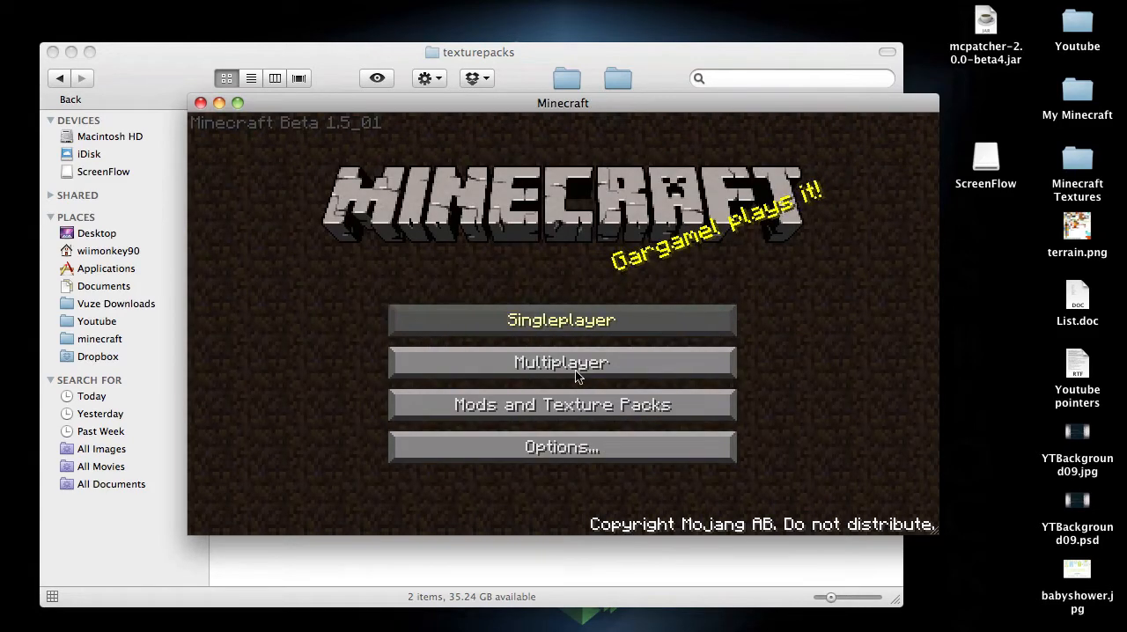
- Load a saved singleplayer world showing ProkxTextureMix textures, then bring up the game menu
{"action": "left_click", "coordinate": [560, 320]}
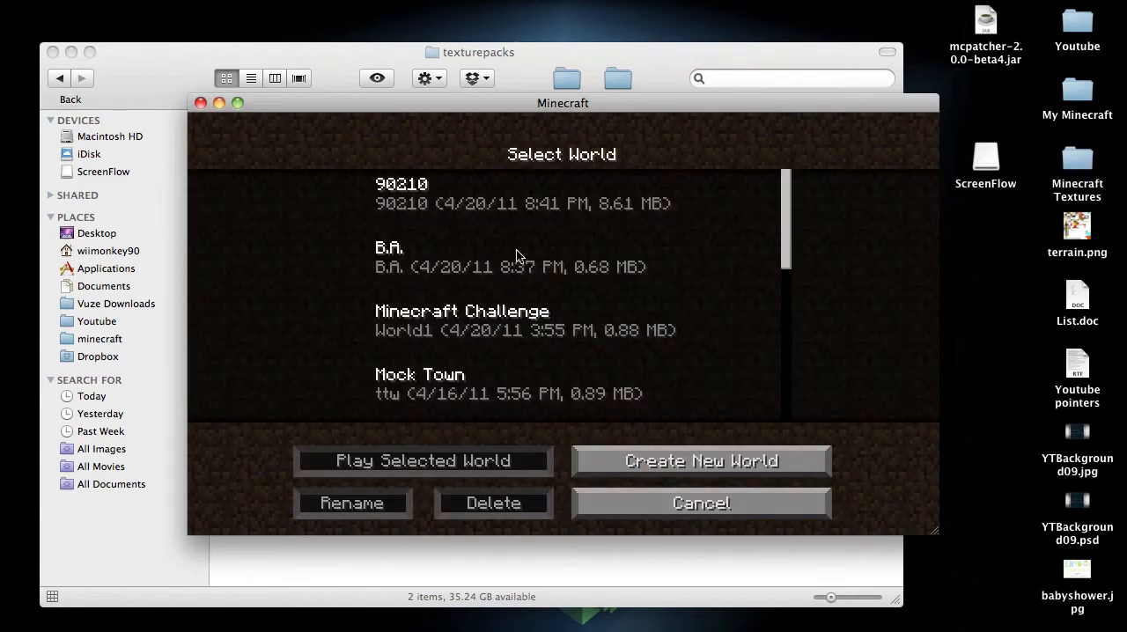
{"action": "left_click", "coordinate": [423, 462]}
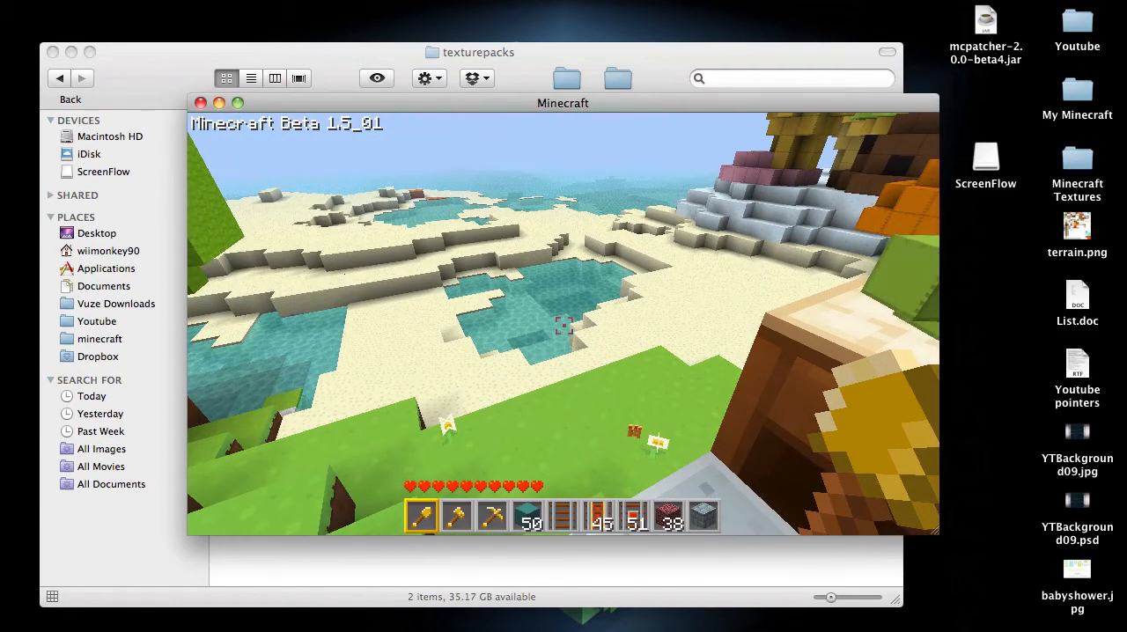
{"action": "key", "text": "Escape"}
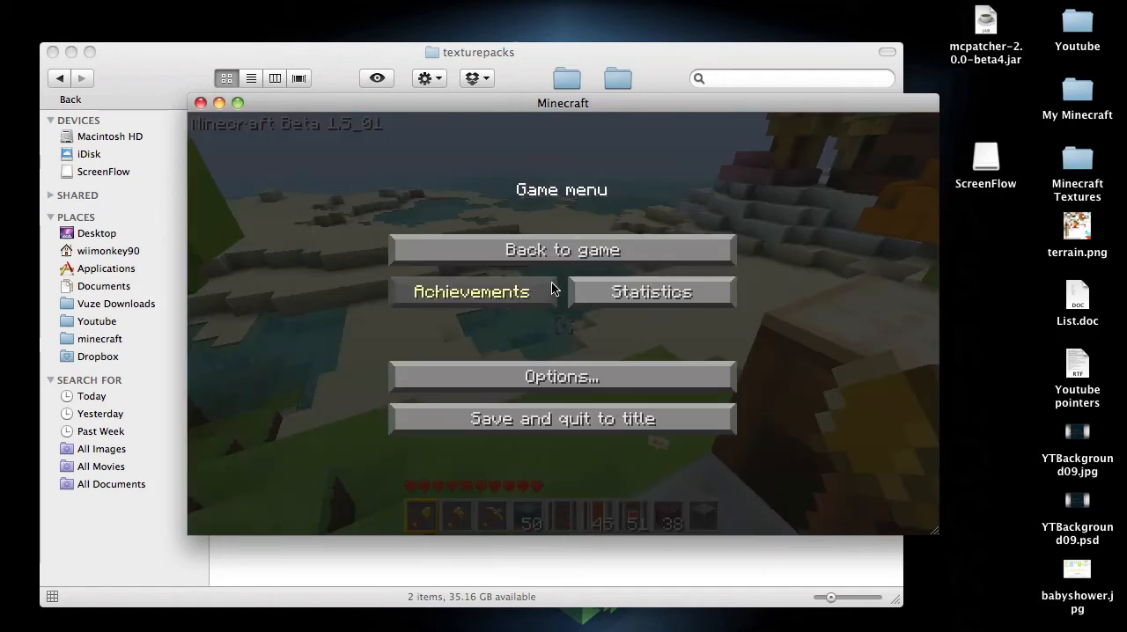
{"action": "mouse_move", "coordinate": [729, 411]}
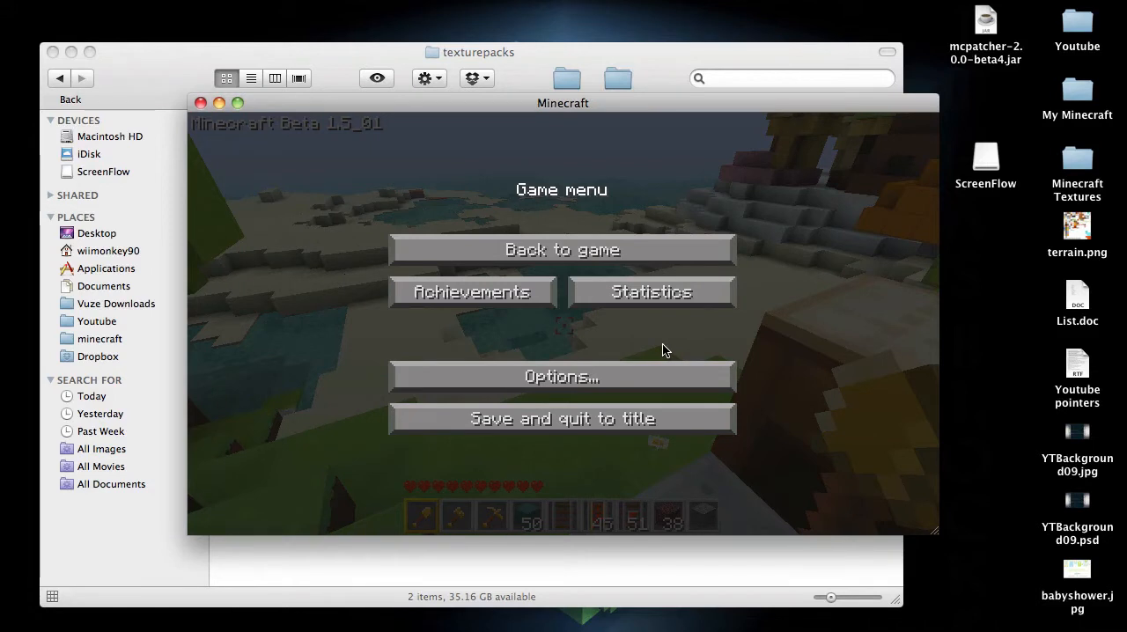
{"action": "mouse_move", "coordinate": [609, 186]}
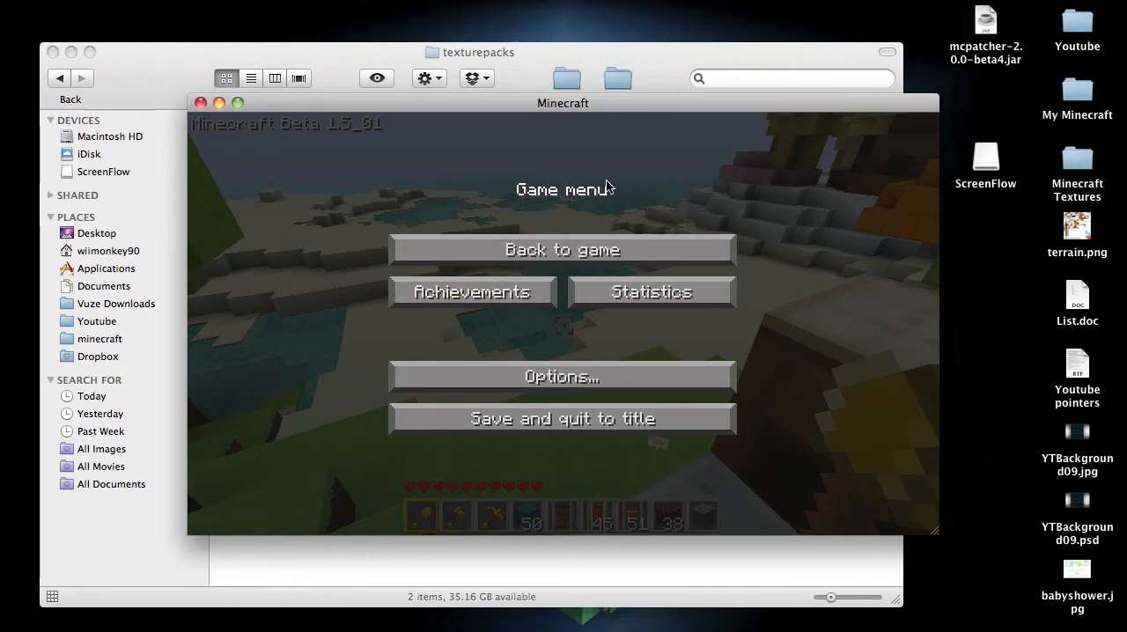
{"action": "mouse_move", "coordinate": [363, 148]}
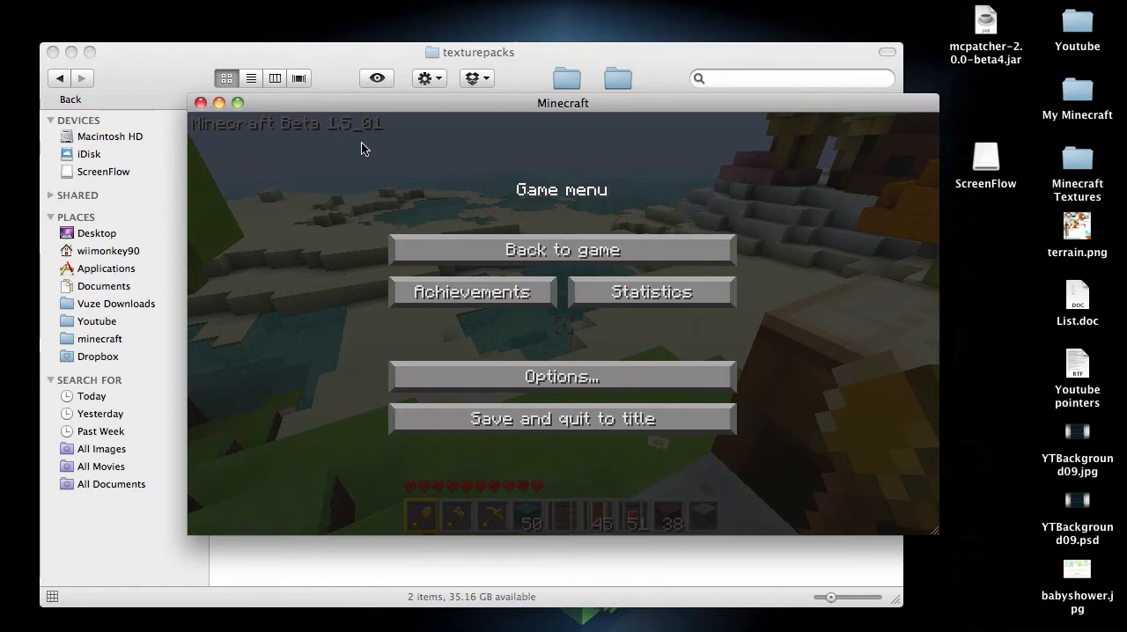
{"action": "mouse_move", "coordinate": [421, 155]}
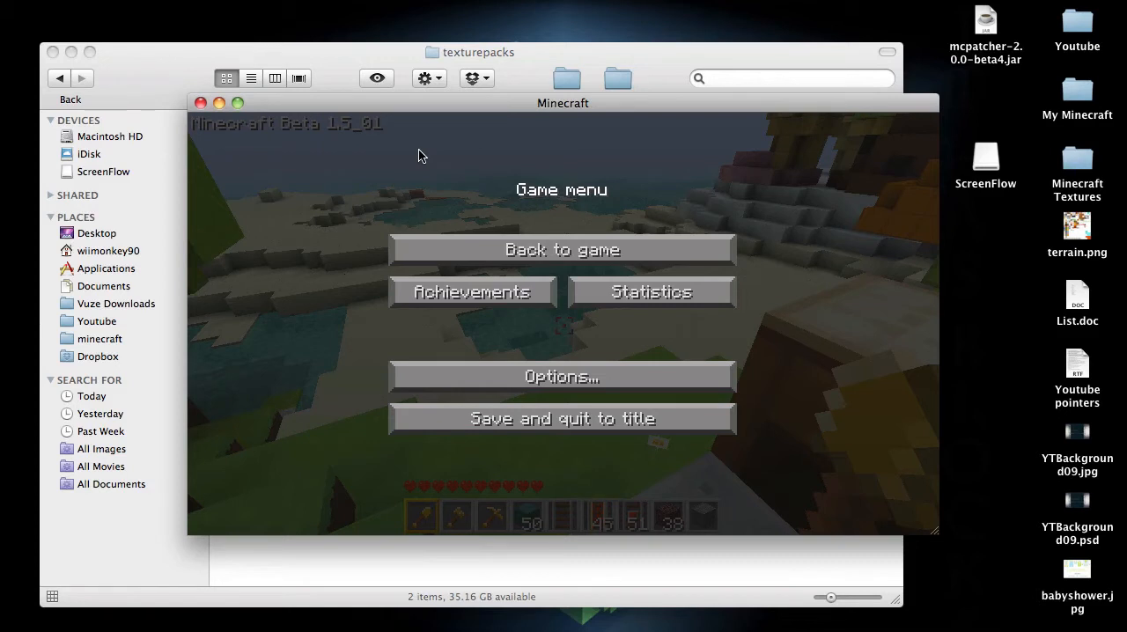
{"action": "mouse_move", "coordinate": [211, 92]}
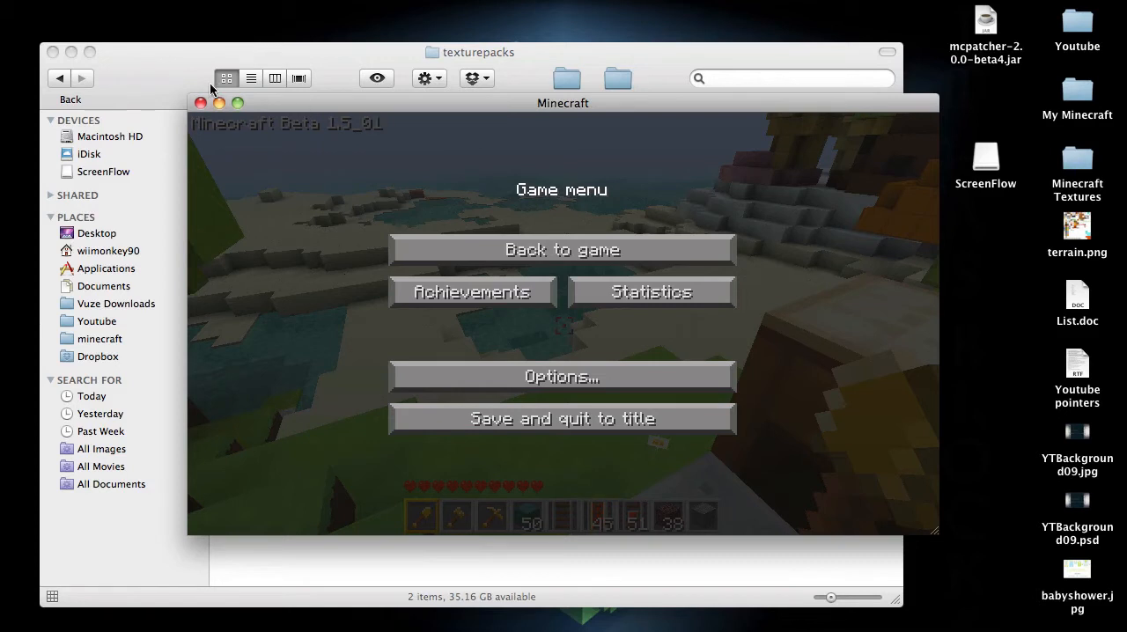
{"action": "mouse_move", "coordinate": [342, 232]}
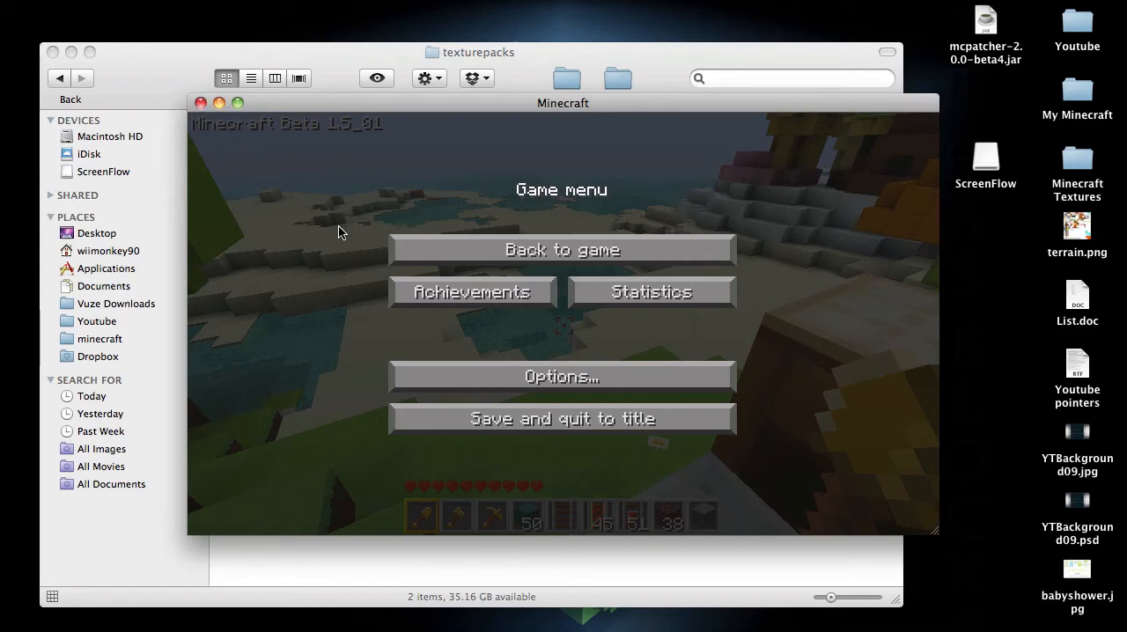
{"action": "mouse_move", "coordinate": [202, 102]}
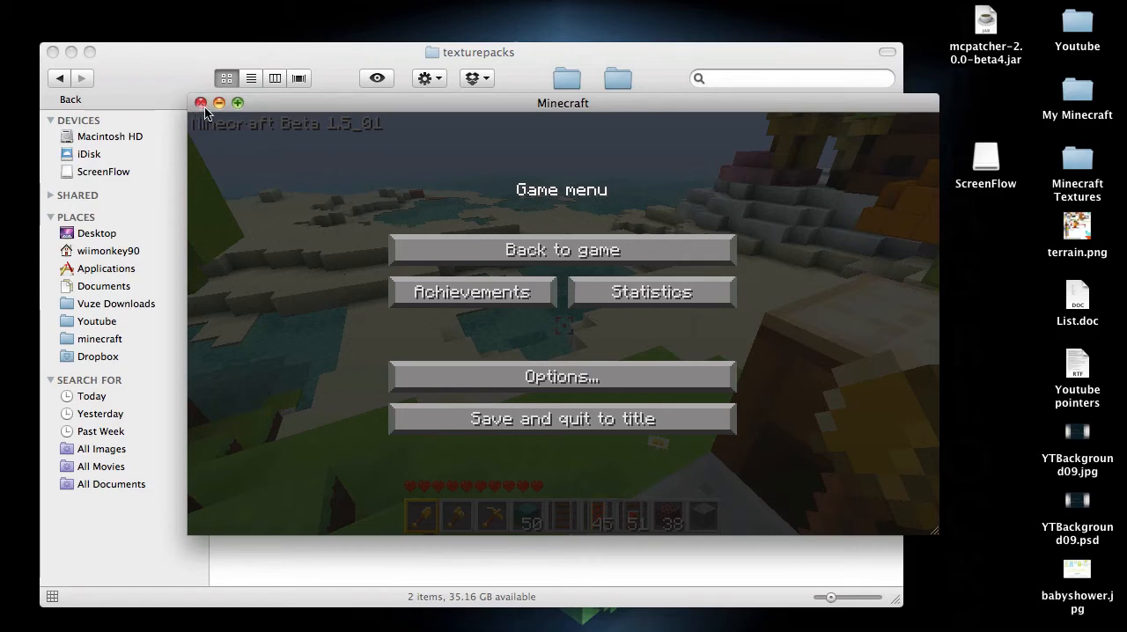
{"action": "mouse_move", "coordinate": [285, 119]}
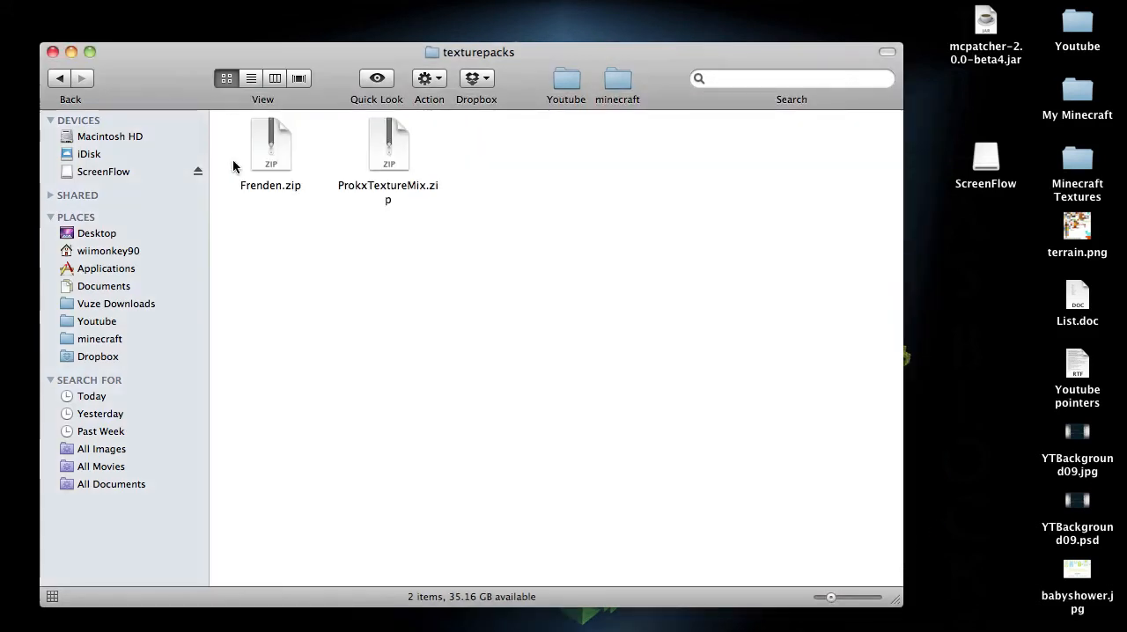
{"action": "mouse_move", "coordinate": [704, 396]}
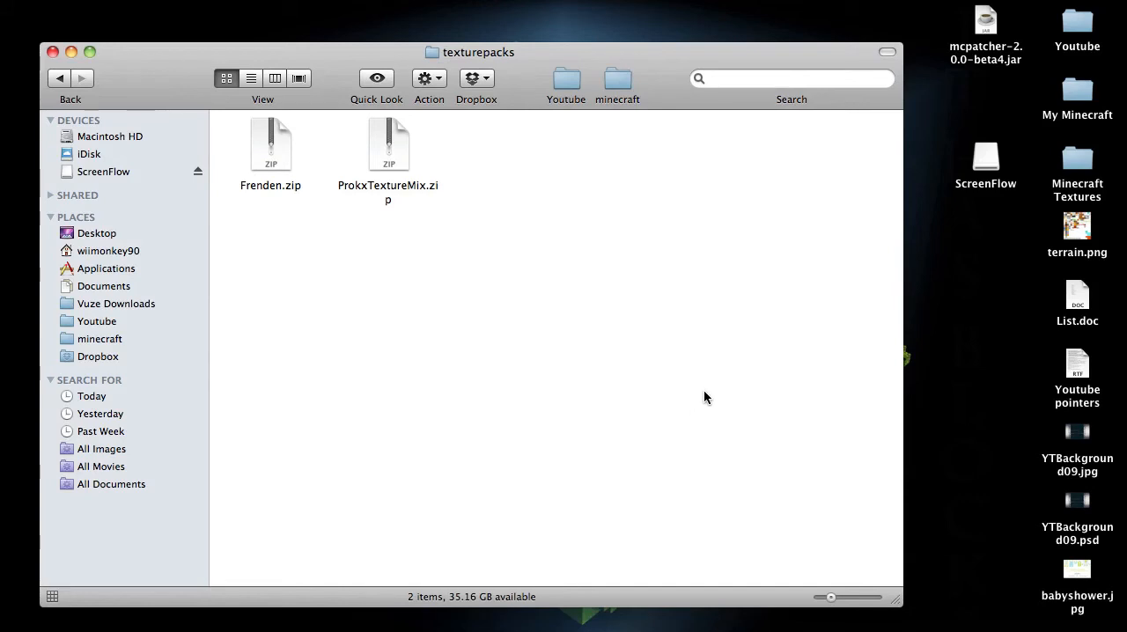
{"action": "mouse_move", "coordinate": [479, 222]}
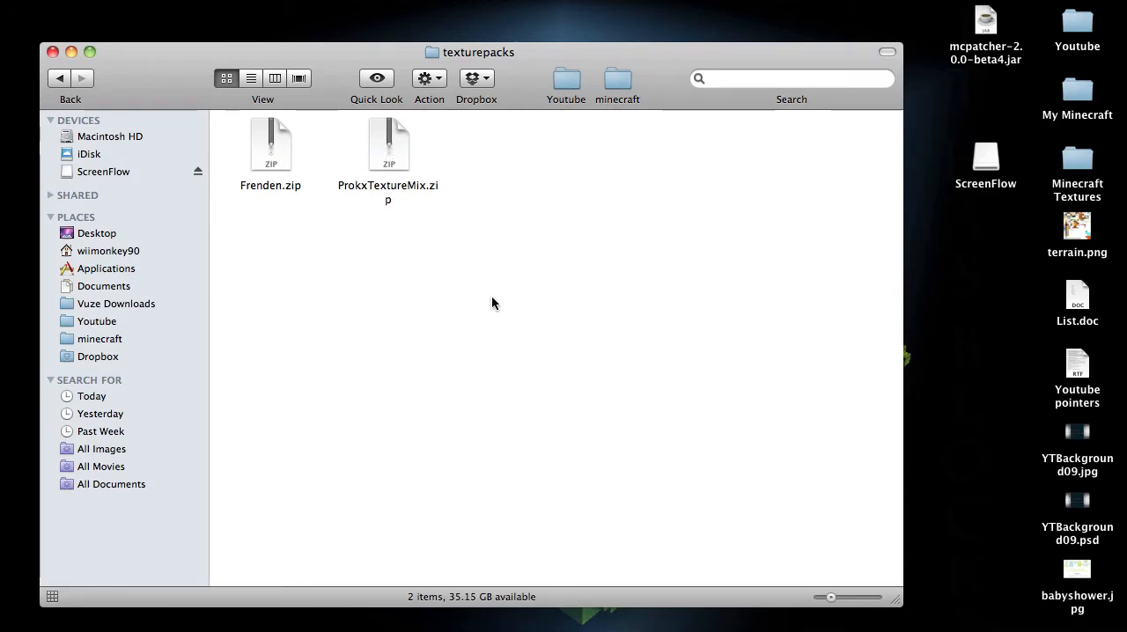
{"action": "mouse_move", "coordinate": [517, 377]}
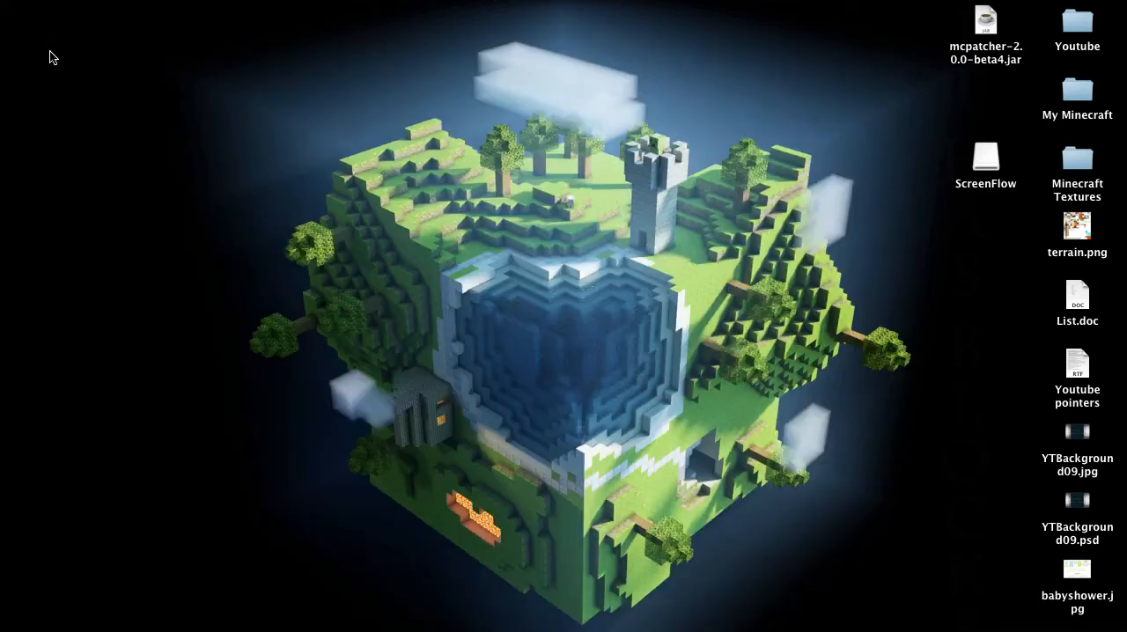
{"action": "mouse_move", "coordinate": [670, 299]}
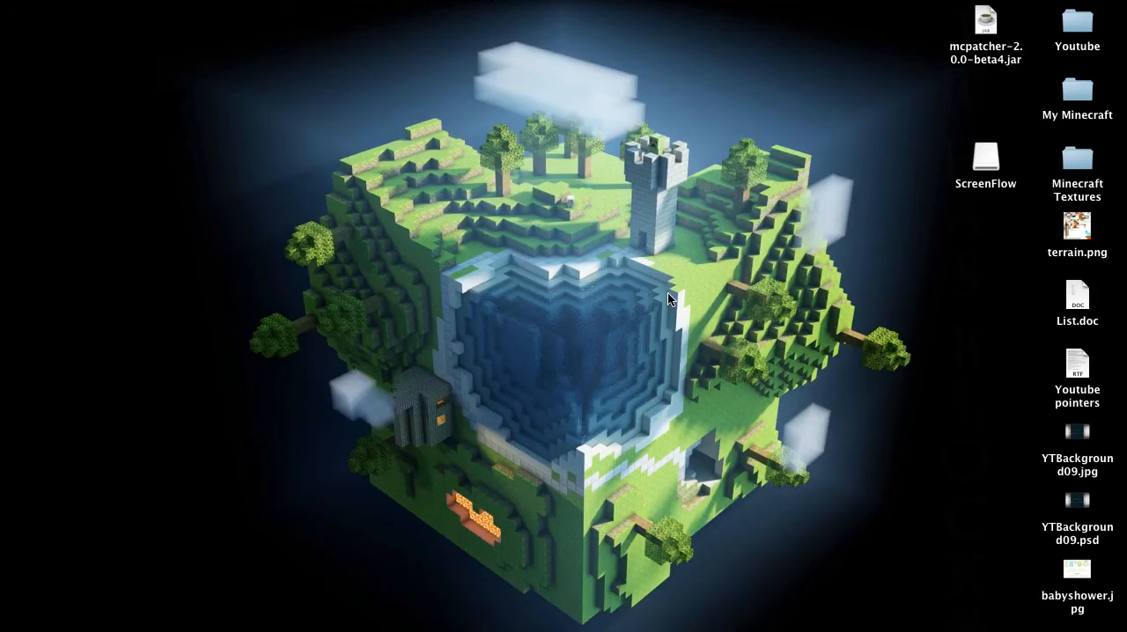
{"action": "mouse_move", "coordinate": [665, 257]}
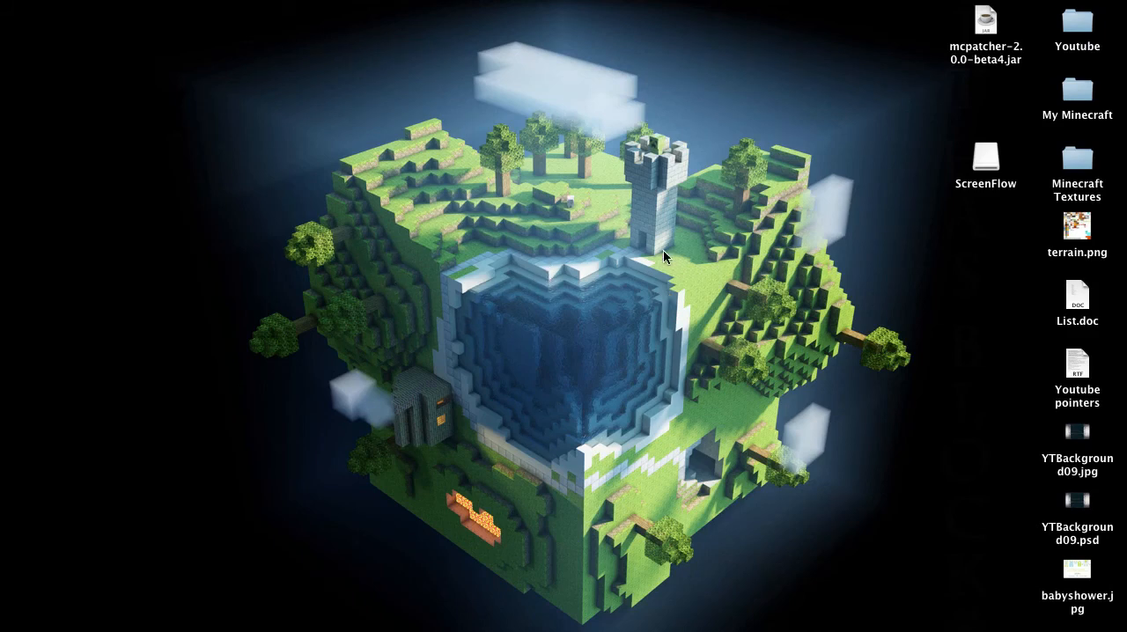
{"action": "mouse_move", "coordinate": [518, 261]}
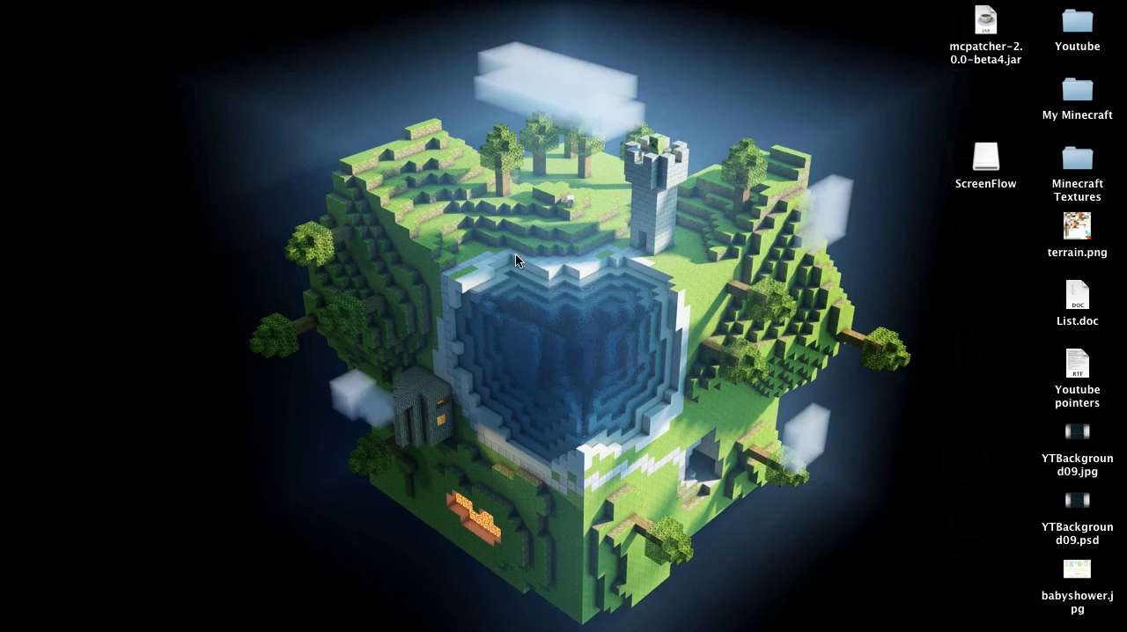
{"action": "mouse_move", "coordinate": [542, 319]}
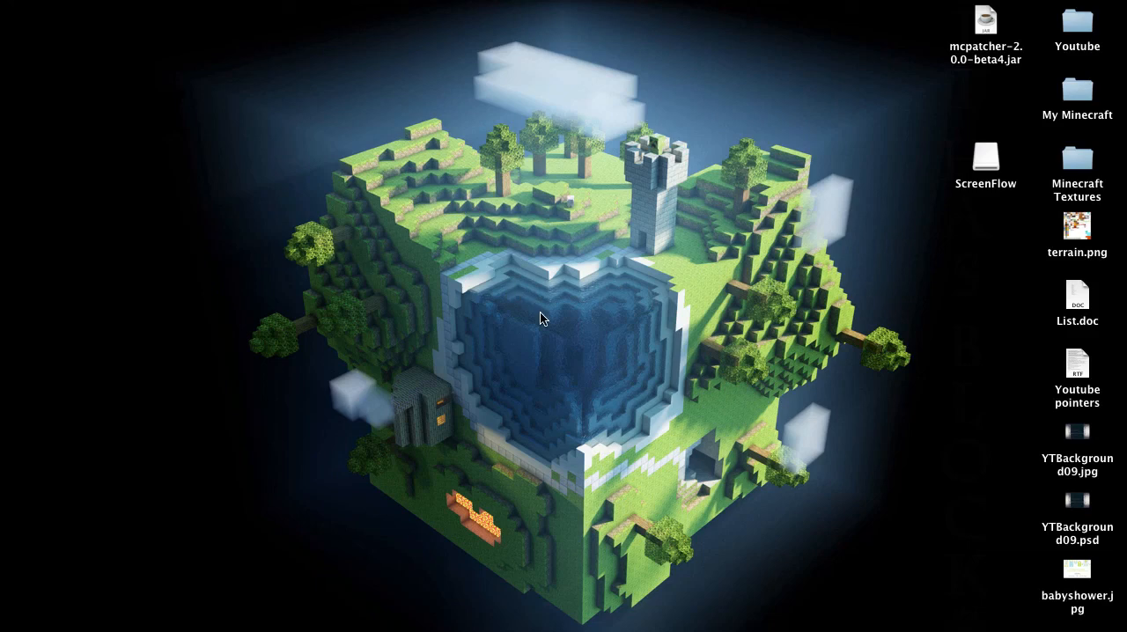
{"action": "mouse_move", "coordinate": [542, 324]}
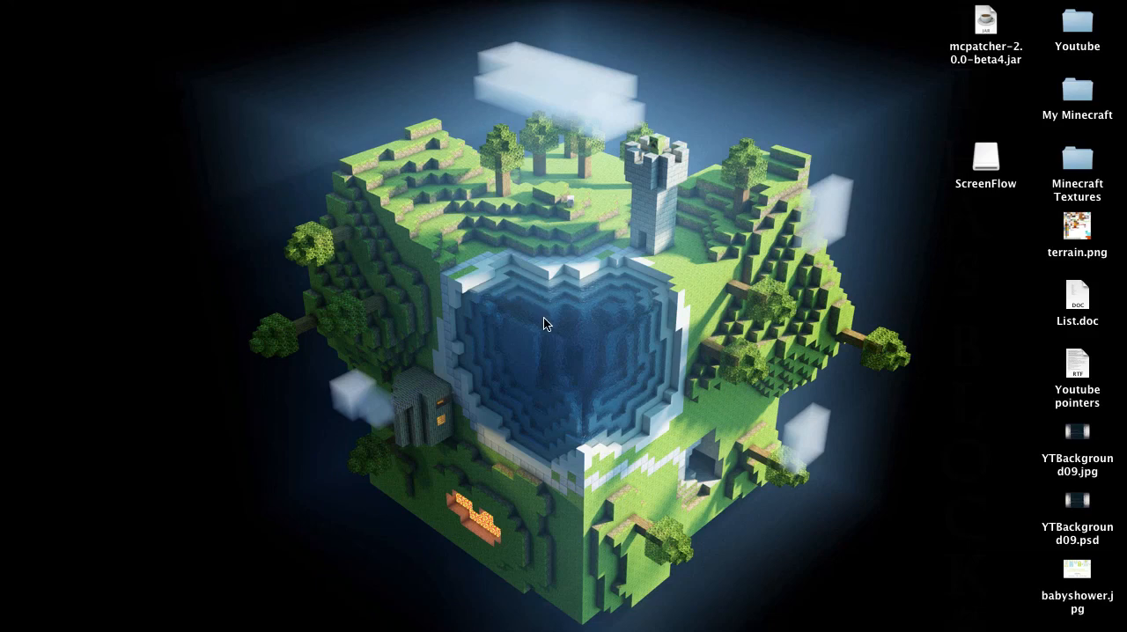